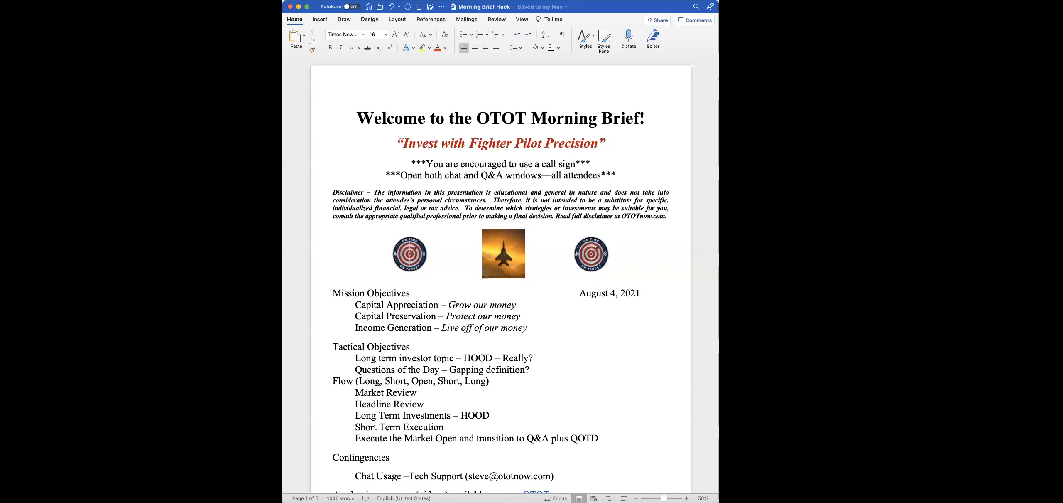
{"action": "mouse_move", "coordinate": [549, 314]}
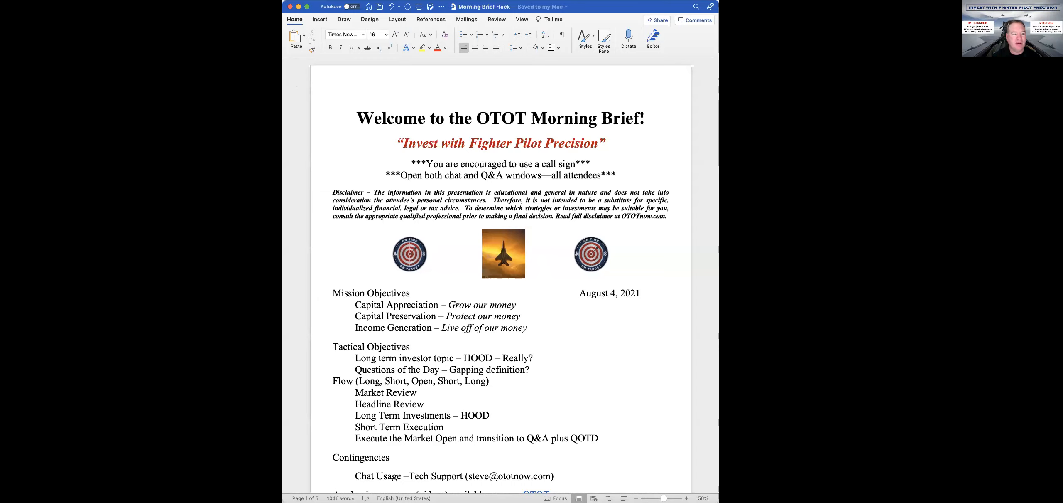
{"action": "mouse_move", "coordinate": [333, 203]}
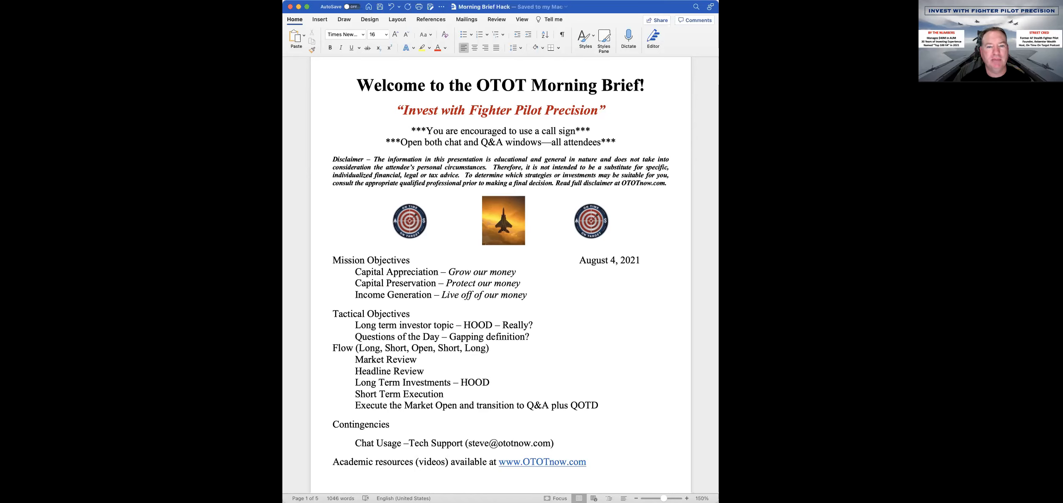
{"action": "mouse_move", "coordinate": [665, 368]}
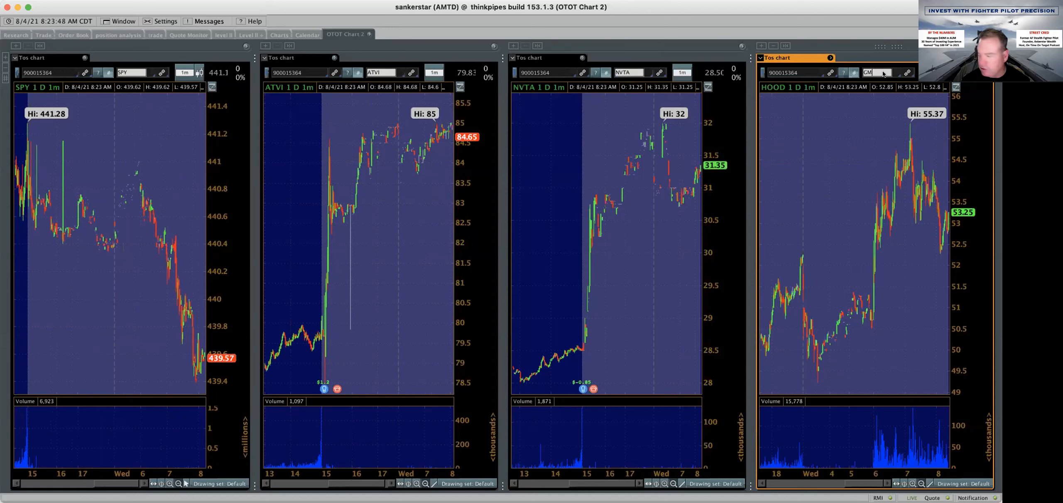
- Enter GM as the symbol in the fourth one-minute intraday chart
{"action": "type", "text": "GM"}
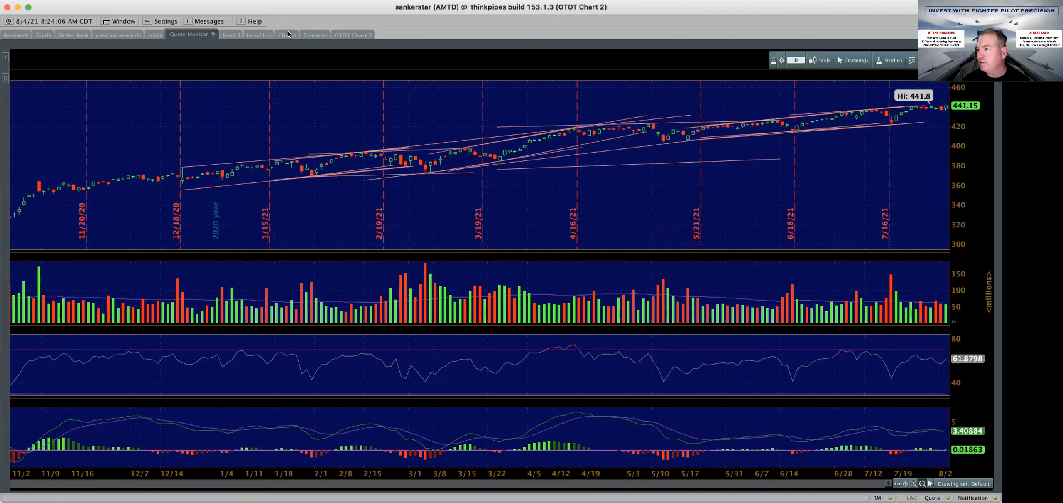
- Switch to the daily SPY chart with trendlines, volume and two indicator panes
{"action": "left_click", "coordinate": [284, 35]}
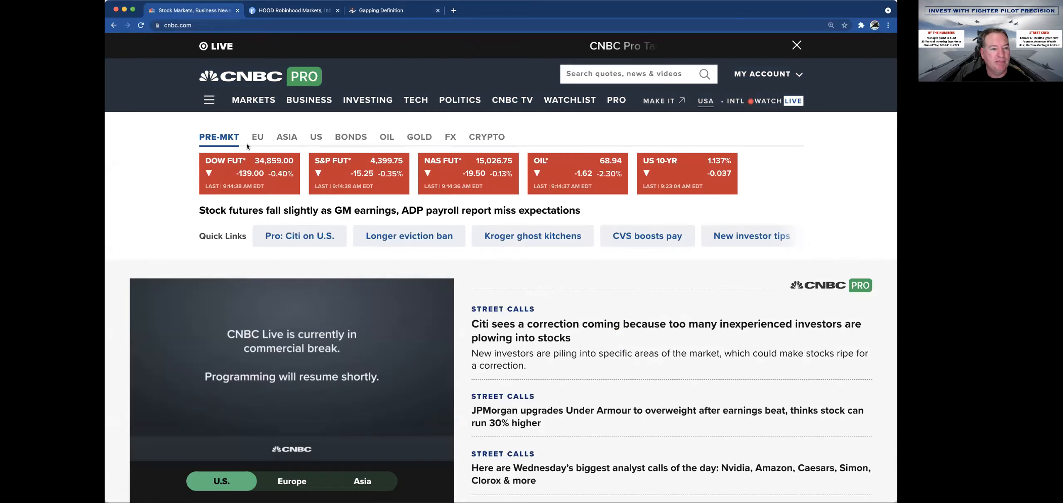
- Page CNBC's markets strip through EU, Asia, bonds, oil, gold and crypto quotes
{"action": "left_click", "coordinate": [257, 136]}
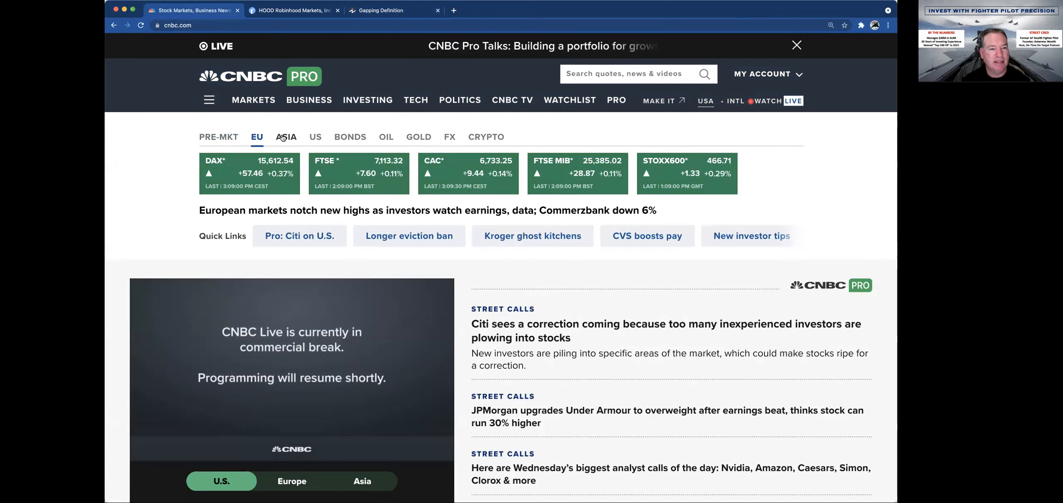
{"action": "left_click", "coordinate": [285, 137]}
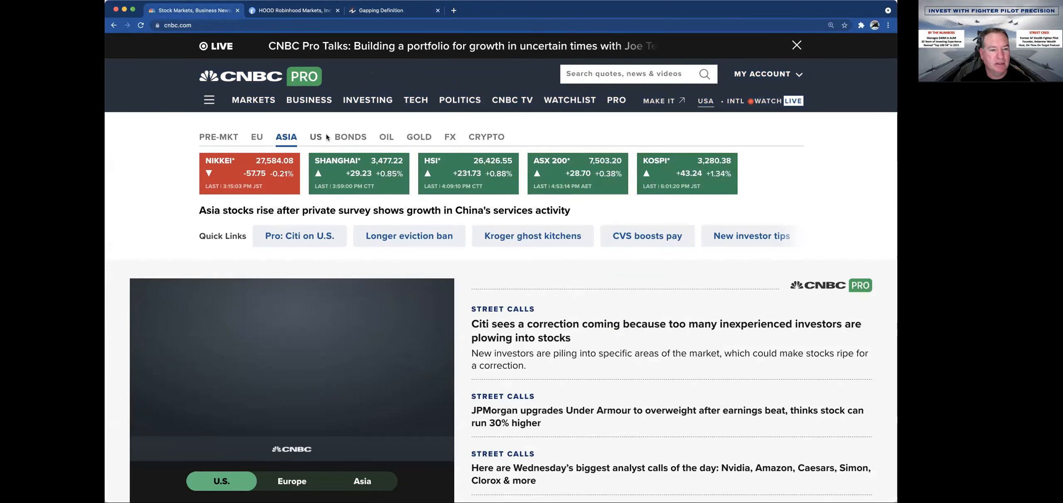
{"action": "left_click", "coordinate": [351, 136]}
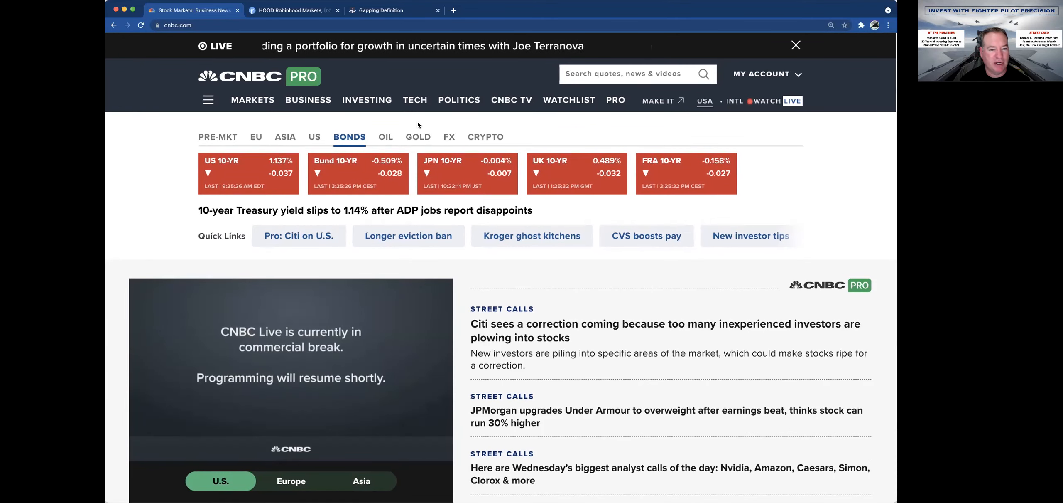
{"action": "left_click", "coordinate": [386, 136]}
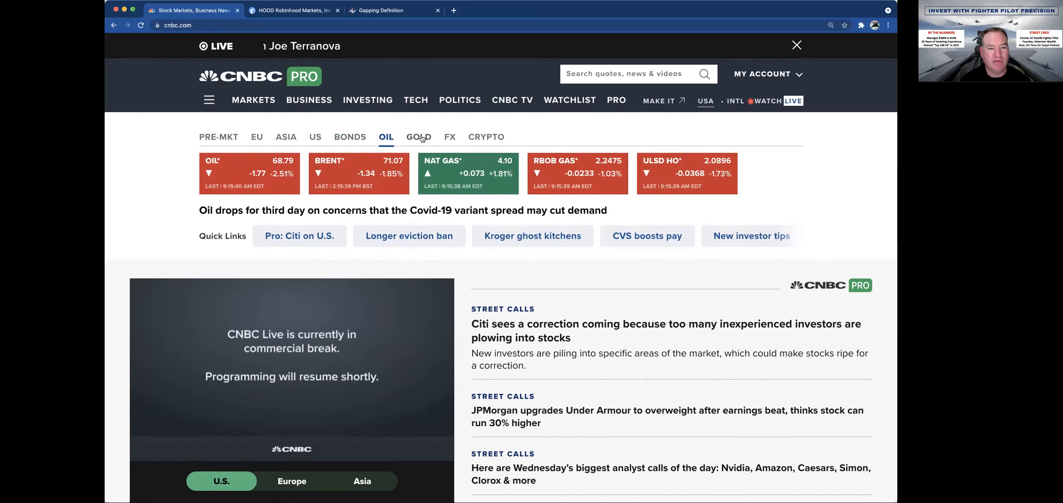
{"action": "left_click", "coordinate": [418, 137]}
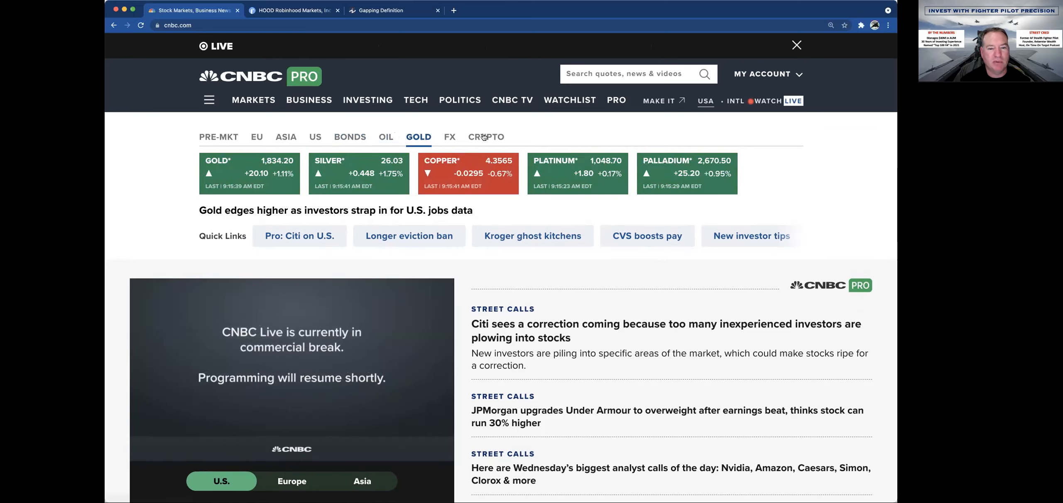
{"action": "left_click", "coordinate": [486, 136]}
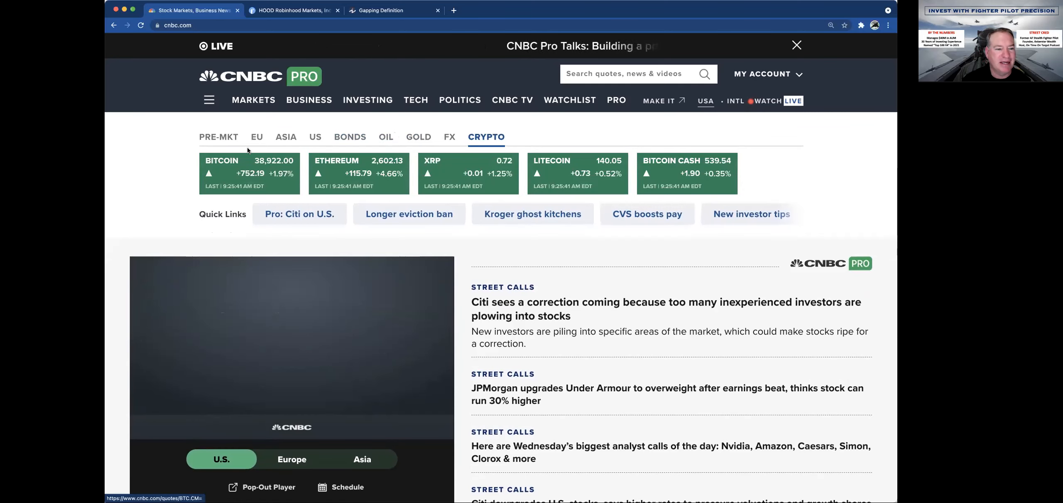
{"action": "scroll", "scroll_direction": "down", "scroll_amount": 3}
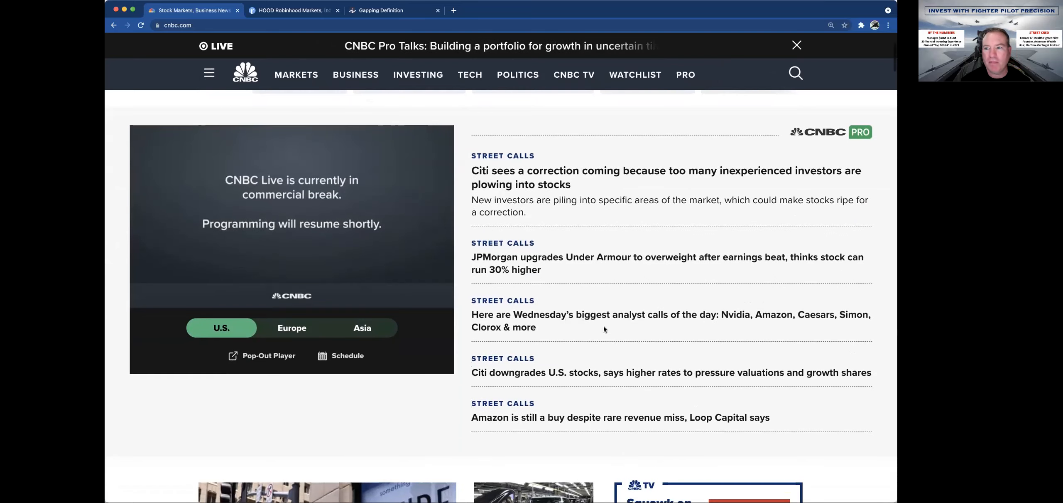
{"action": "scroll", "scroll_direction": "down", "scroll_amount": 3}
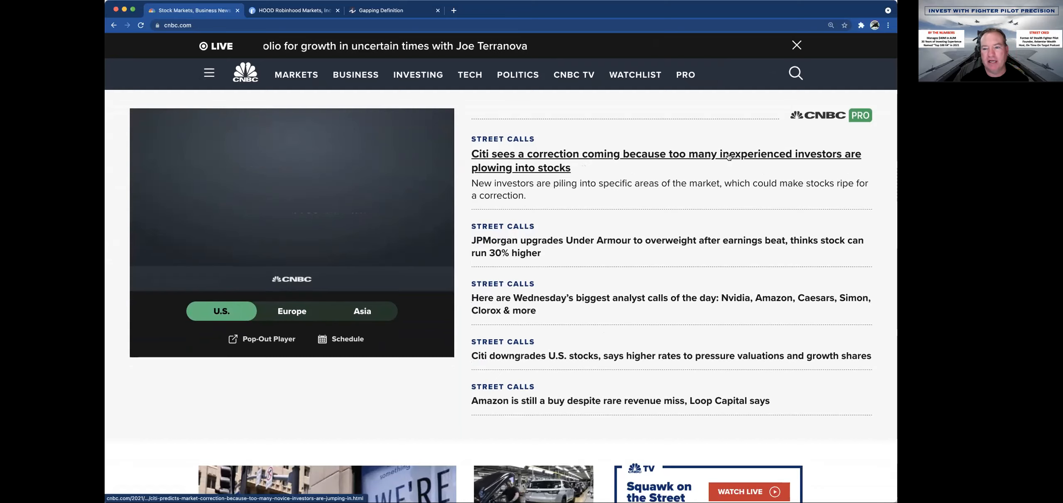
{"action": "mouse_move", "coordinate": [712, 180]}
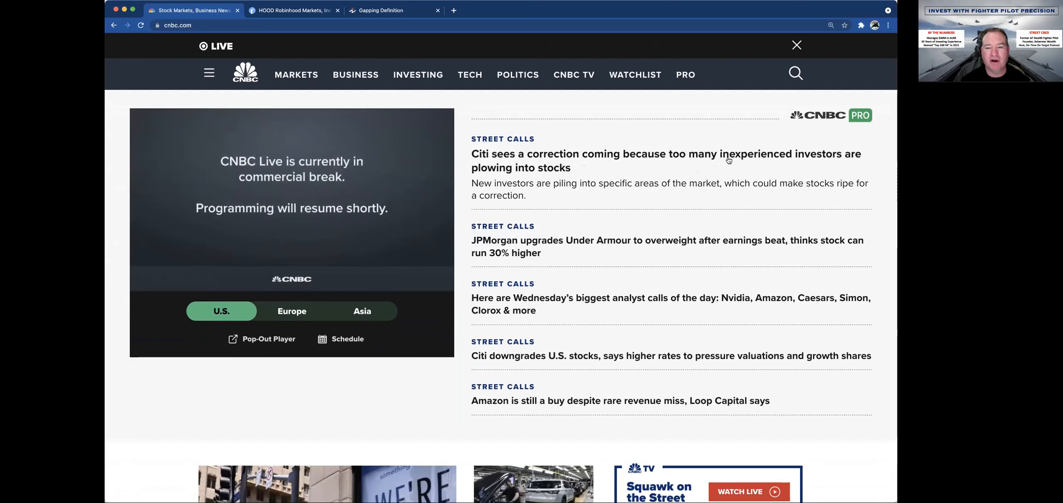
{"action": "mouse_move", "coordinate": [667, 161]}
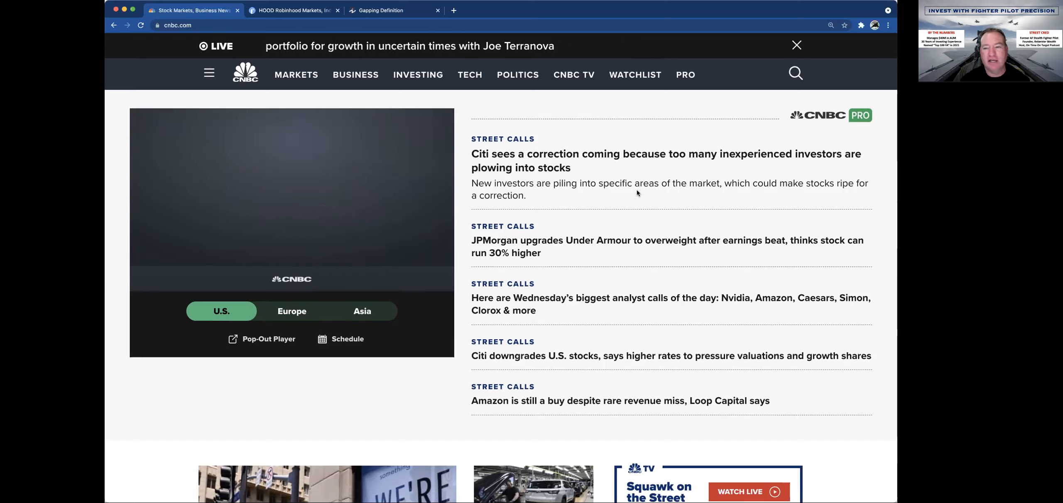
{"action": "mouse_move", "coordinate": [636, 243]}
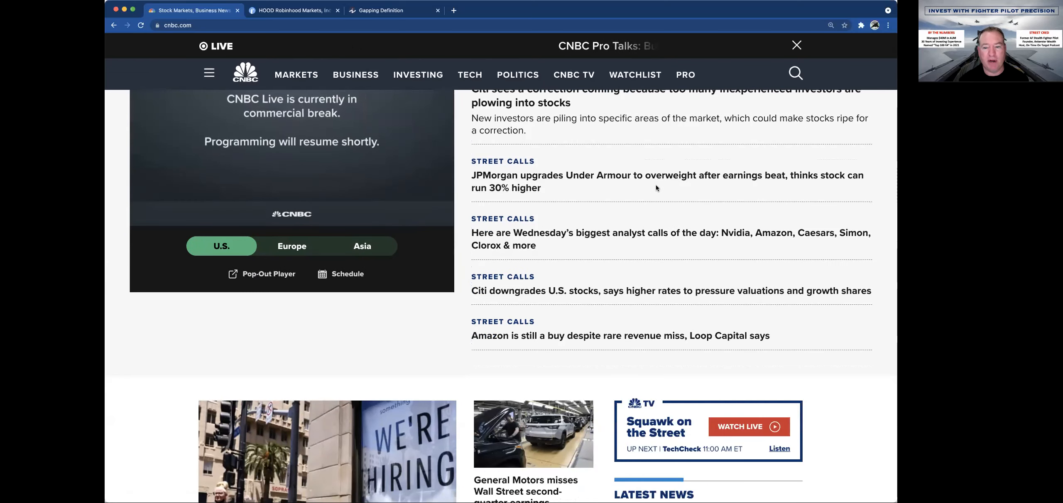
{"action": "scroll", "scroll_direction": "down", "scroll_amount": 3}
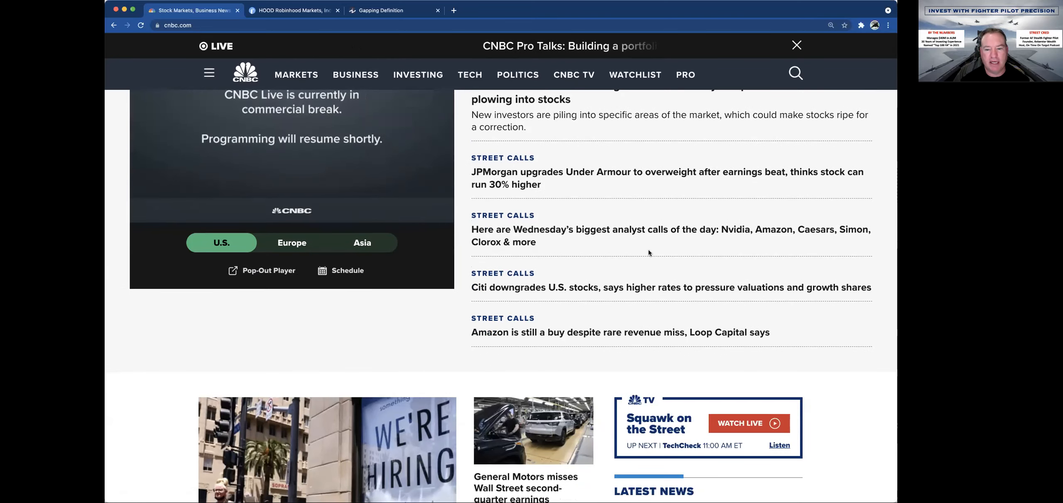
{"action": "mouse_move", "coordinate": [811, 234]}
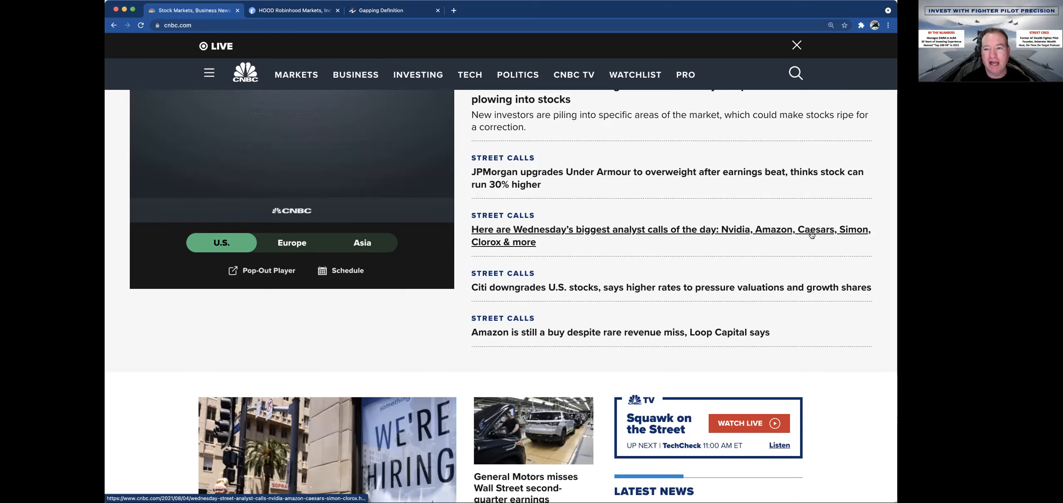
{"action": "scroll", "scroll_direction": "down", "scroll_amount": 3}
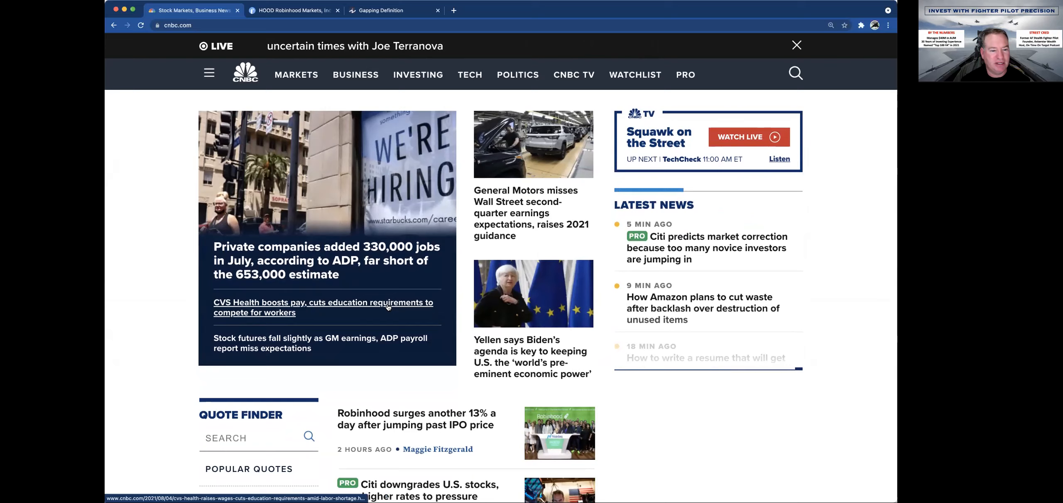
{"action": "mouse_move", "coordinate": [465, 295]}
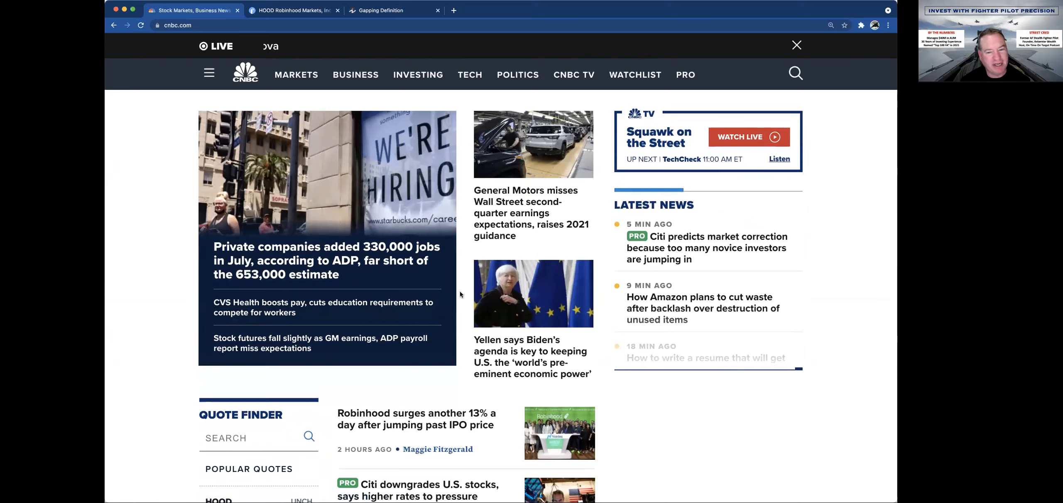
{"action": "mouse_move", "coordinate": [532, 316]}
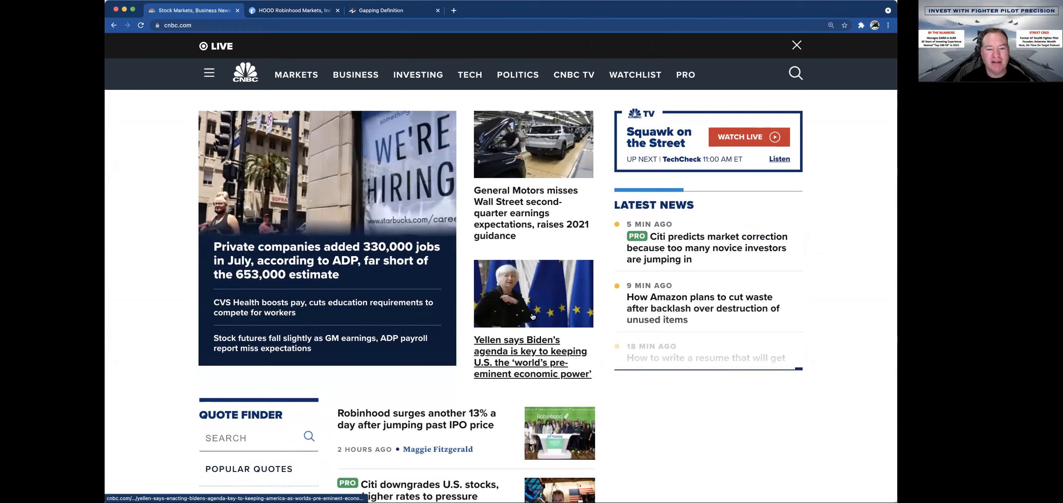
{"action": "mouse_move", "coordinate": [526, 213]}
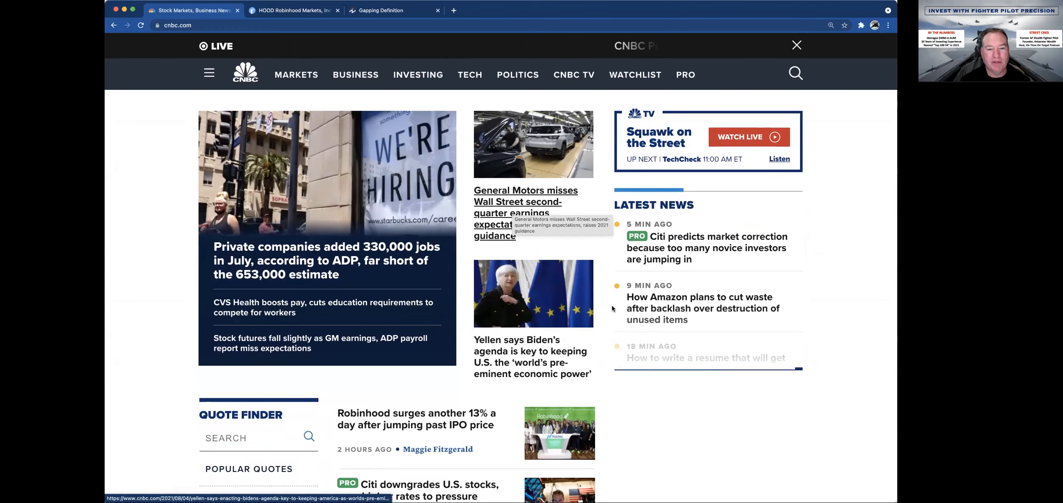
{"action": "scroll", "scroll_direction": "down", "scroll_amount": 3}
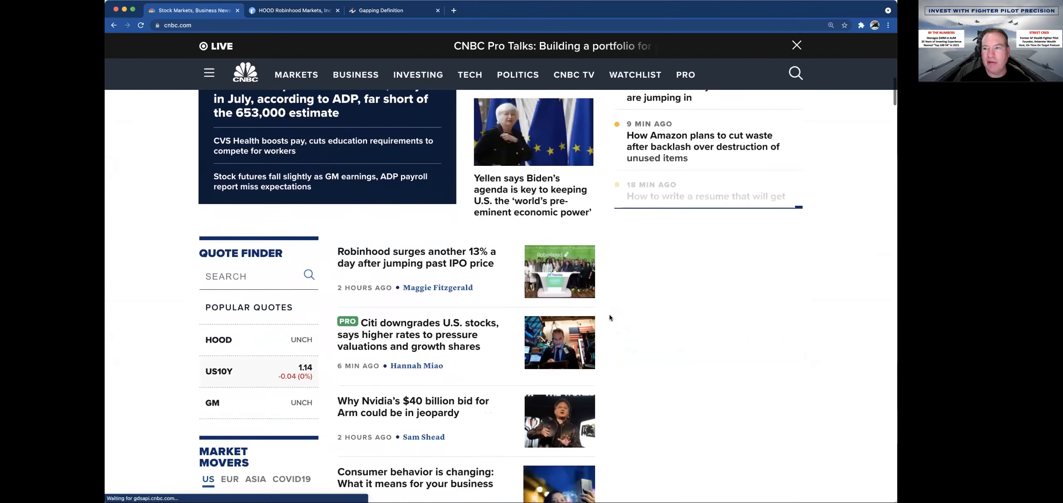
{"action": "scroll", "scroll_direction": "down", "scroll_amount": 3}
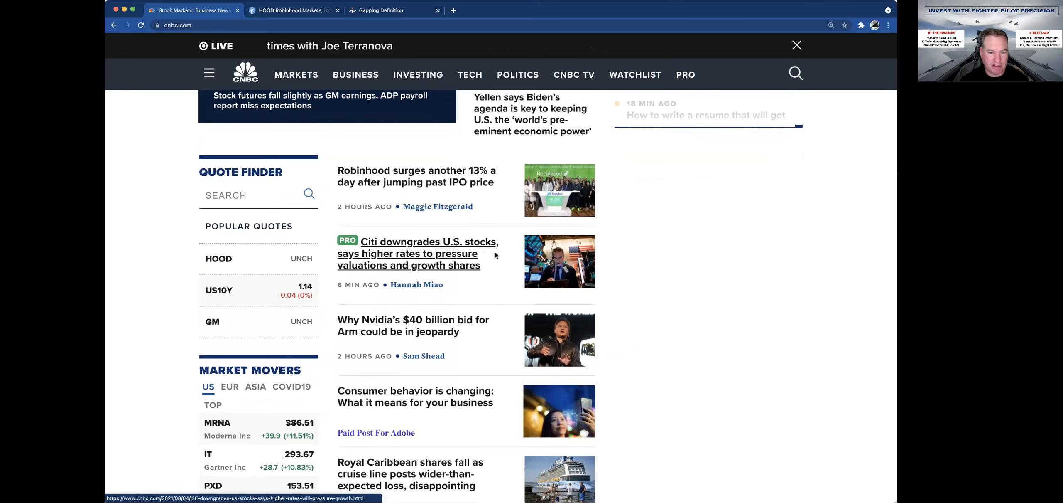
{"action": "scroll", "scroll_direction": "down", "scroll_amount": 3}
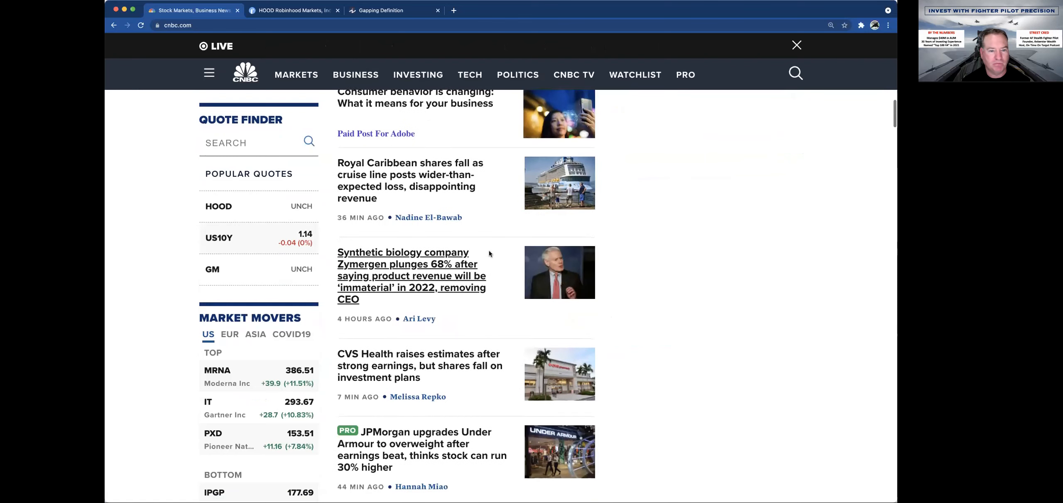
{"action": "scroll", "scroll_direction": "down", "scroll_amount": 3}
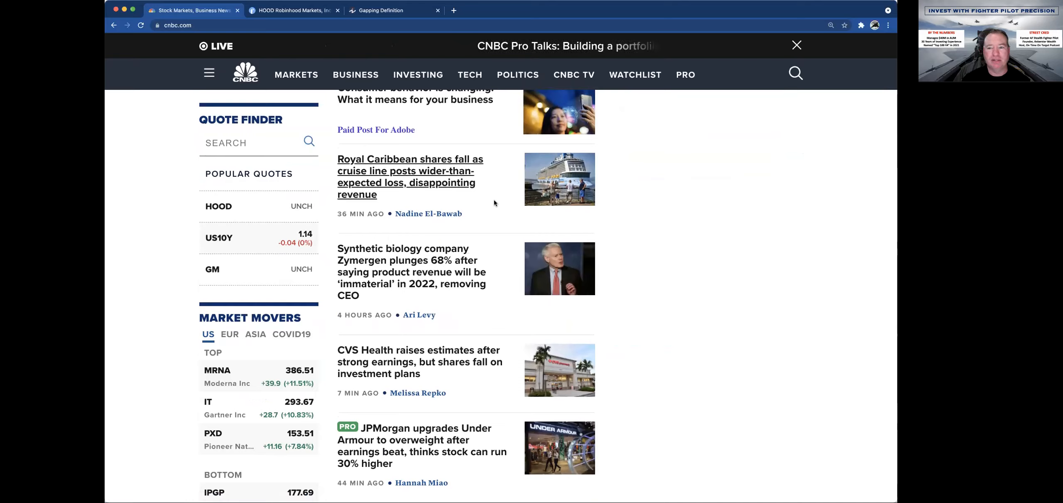
{"action": "mouse_move", "coordinate": [411, 272]}
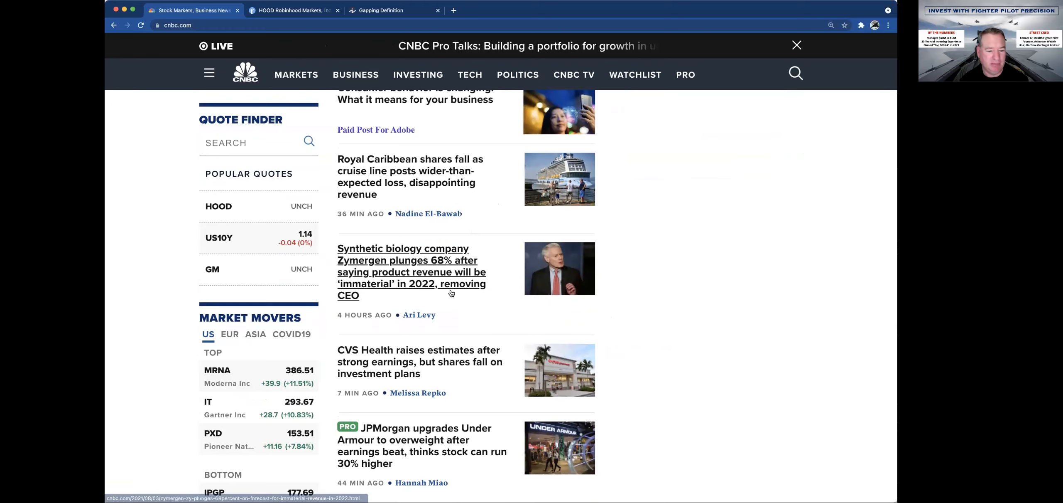
{"action": "scroll", "scroll_direction": "down", "scroll_amount": 3}
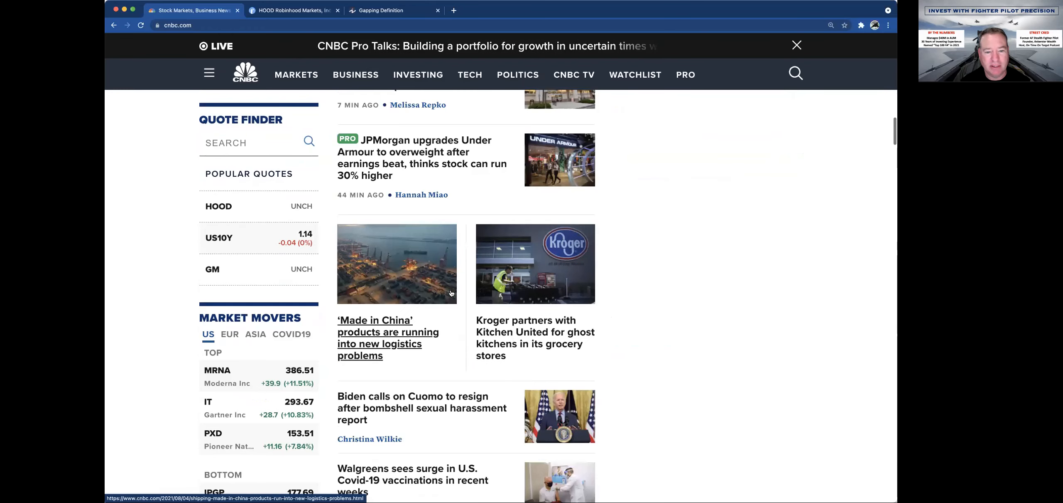
{"action": "scroll", "scroll_direction": "down", "scroll_amount": 3}
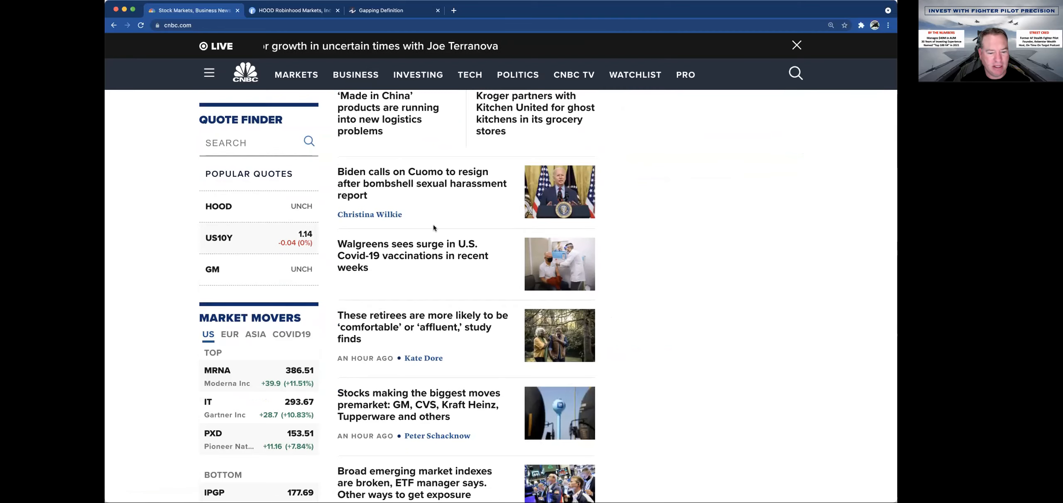
{"action": "scroll", "scroll_direction": "down", "scroll_amount": 3}
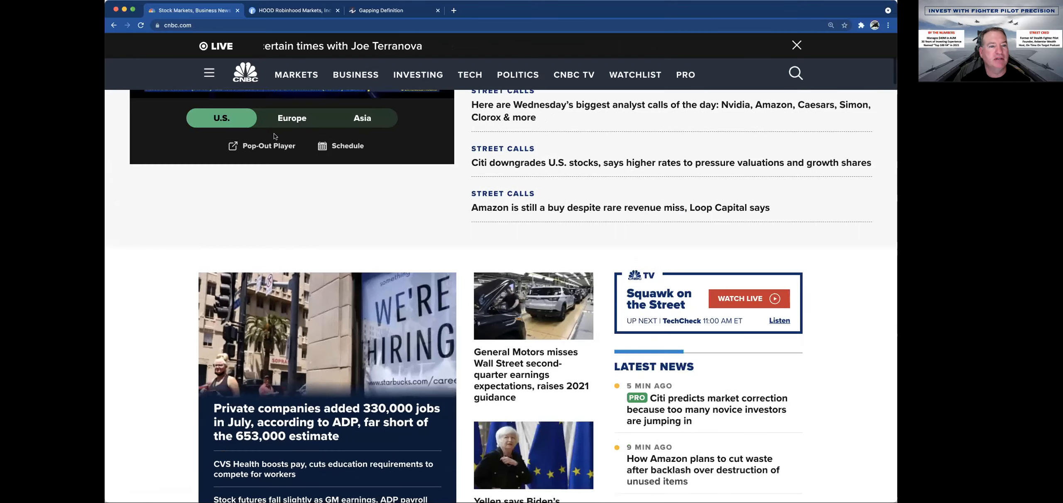
{"action": "left_click", "coordinate": [291, 10]}
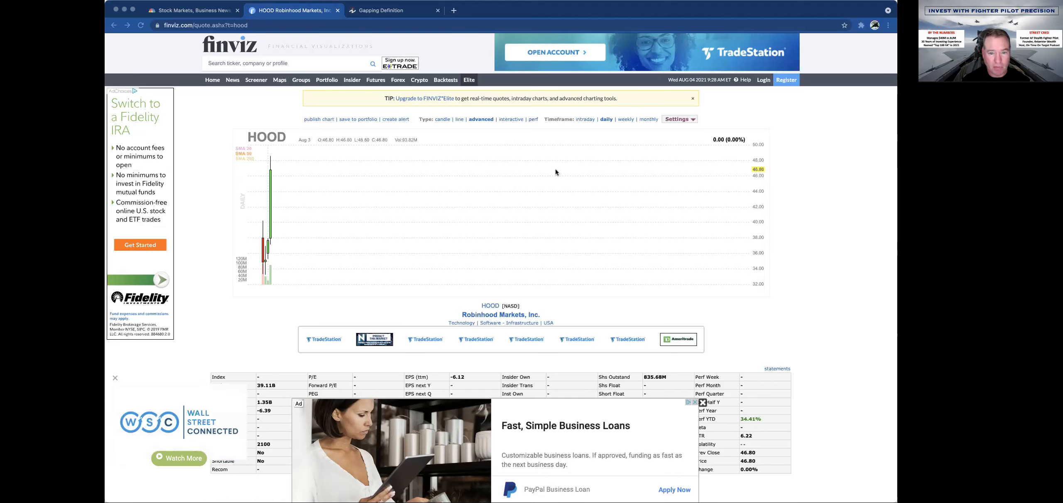
- Scroll the Finviz HOOD page down to its full fundamentals table
{"action": "scroll", "scroll_direction": "down", "scroll_amount": 3}
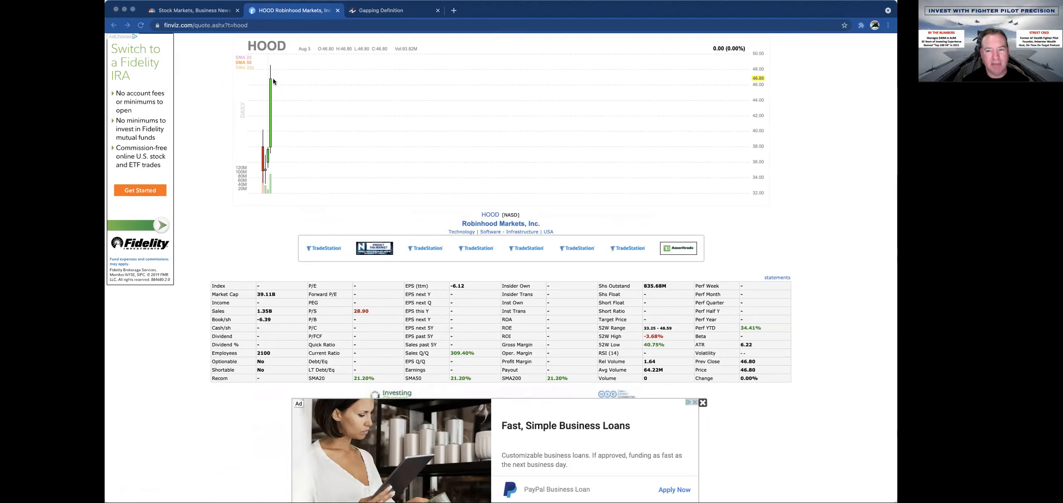
{"action": "mouse_move", "coordinate": [277, 129]}
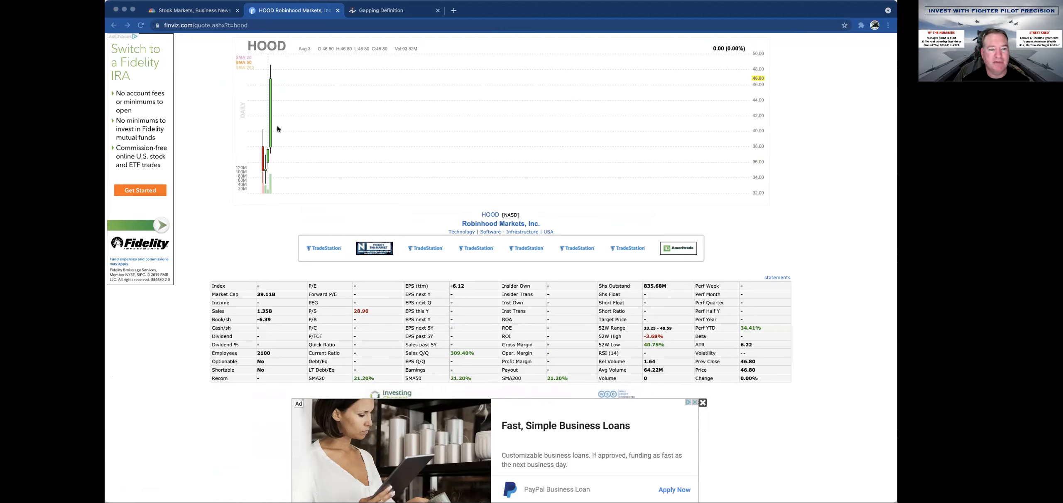
{"action": "mouse_move", "coordinate": [277, 96]}
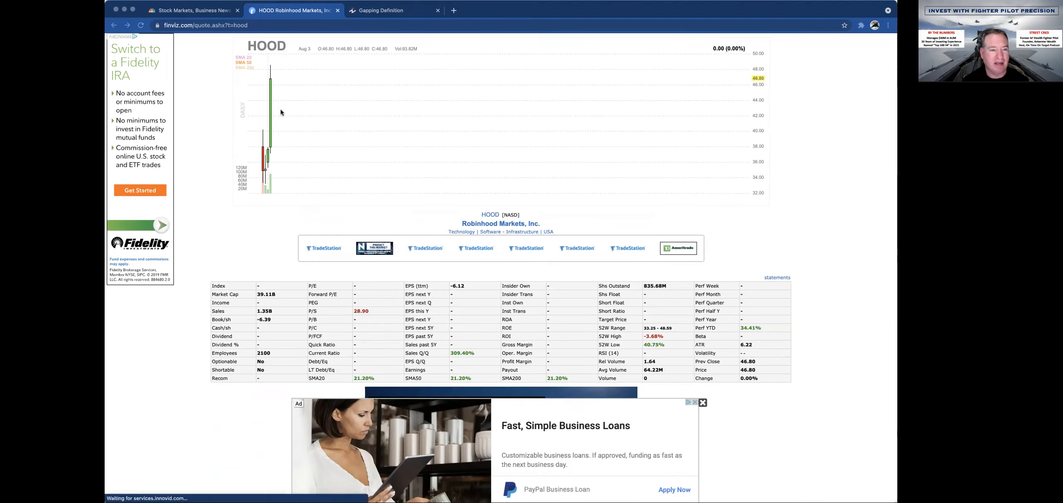
{"action": "mouse_move", "coordinate": [314, 293]}
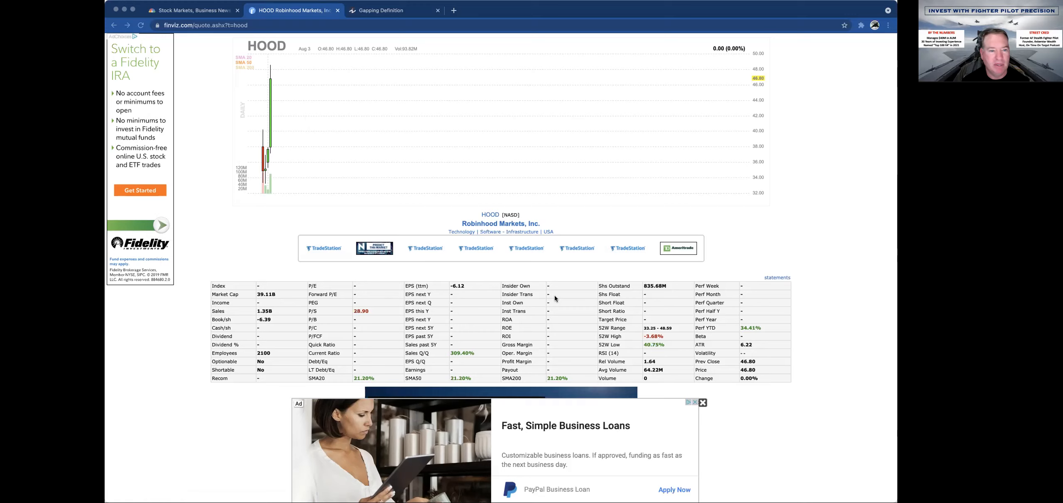
{"action": "mouse_move", "coordinate": [329, 82]}
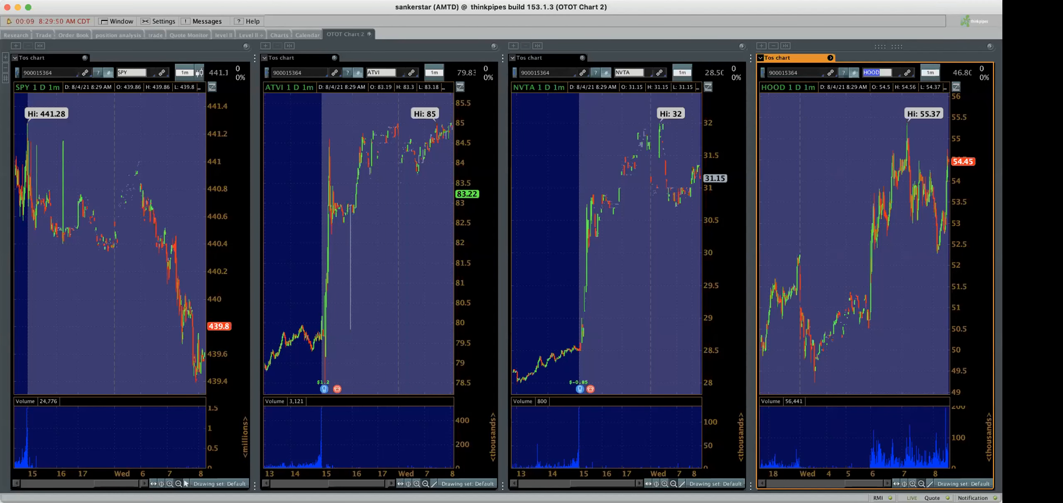
{"action": "mouse_move", "coordinate": [587, 256]}
{"action": "type", "text": "GM"}
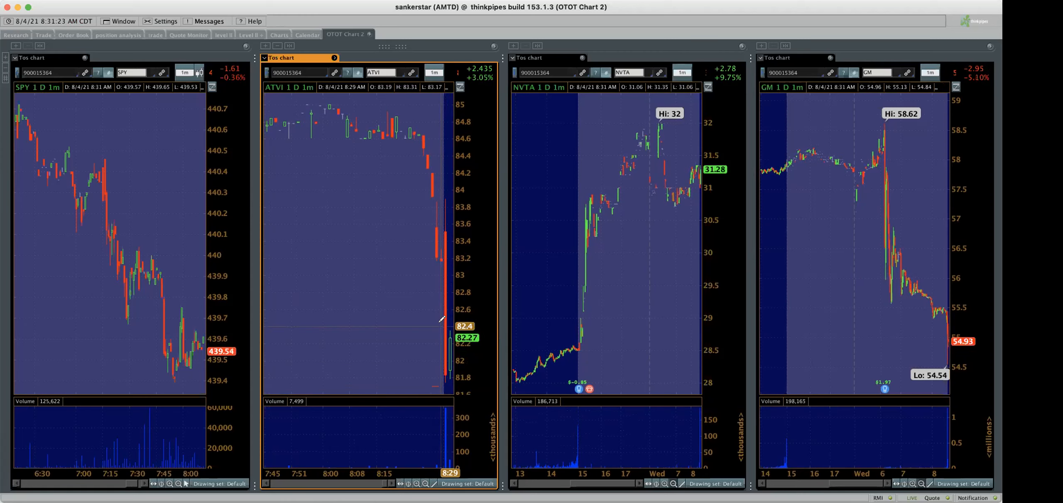
- Draw two horizontal price-level lines on the ATVI chart, one near its low
{"action": "left_click_drag", "start_coordinate": [355, 314], "coordinate": [438, 326]}
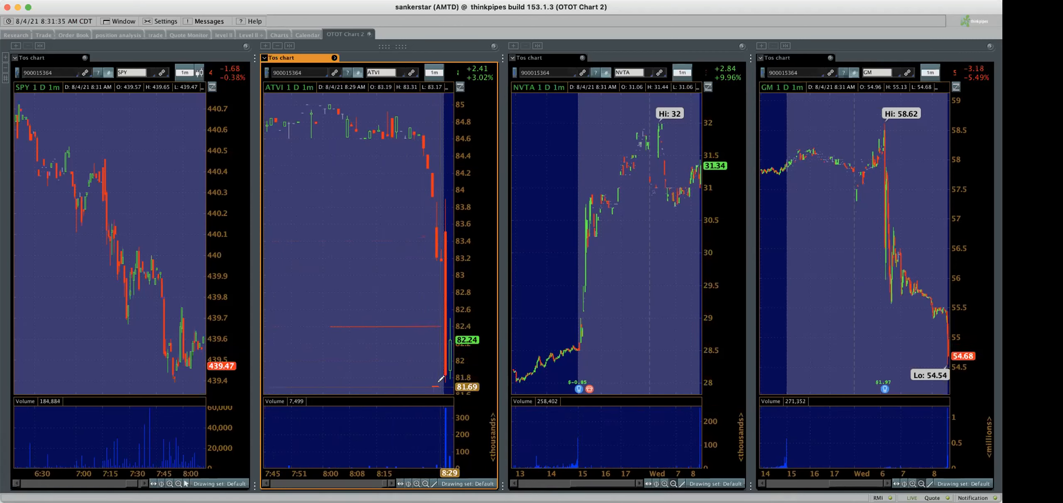
{"action": "left_click_drag", "start_coordinate": [329, 387], "coordinate": [441, 387]}
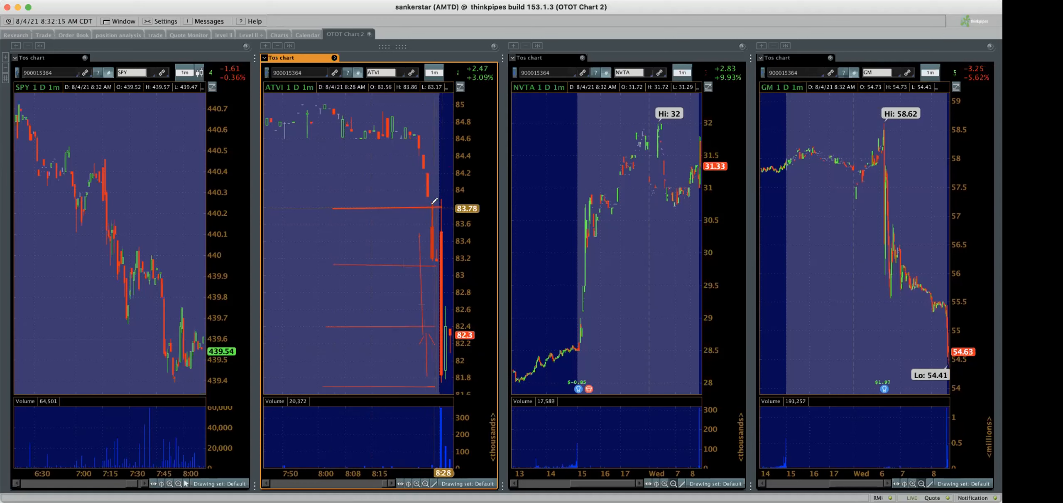
{"action": "mouse_move", "coordinate": [432, 203]}
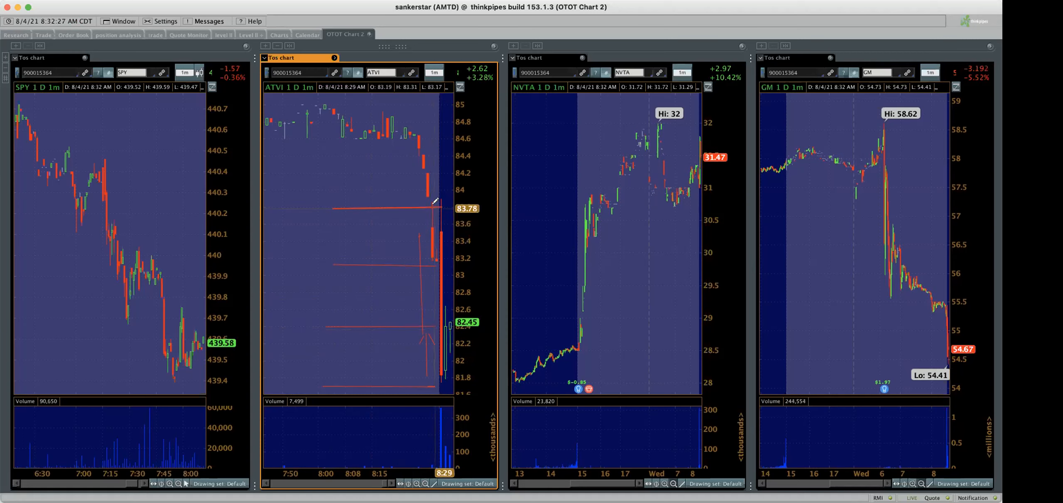
{"action": "mouse_move", "coordinate": [434, 204]}
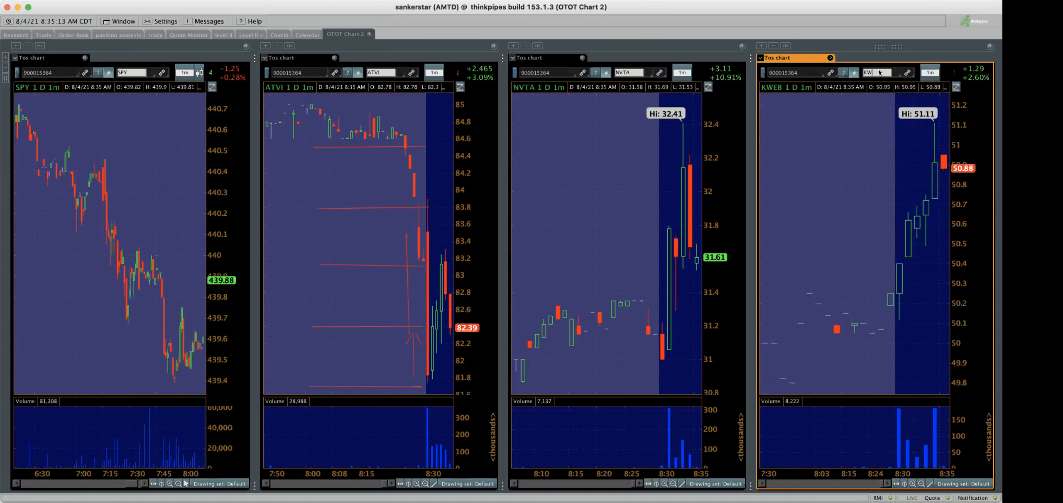
- Change the fourth chart's symbol to DIDI, then select TAL from the dropdown
{"action": "type", "text": "DIDI"}
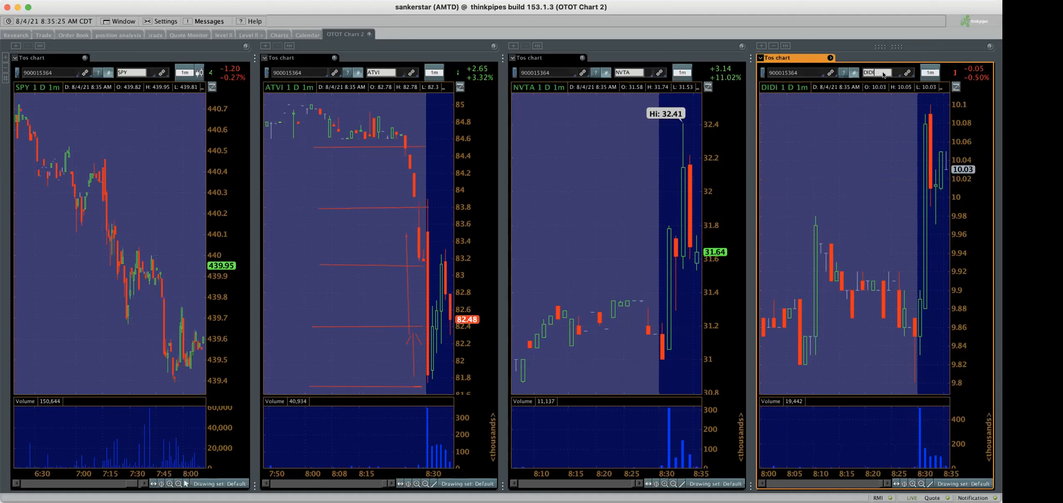
{"action": "left_click", "coordinate": [875, 73]}
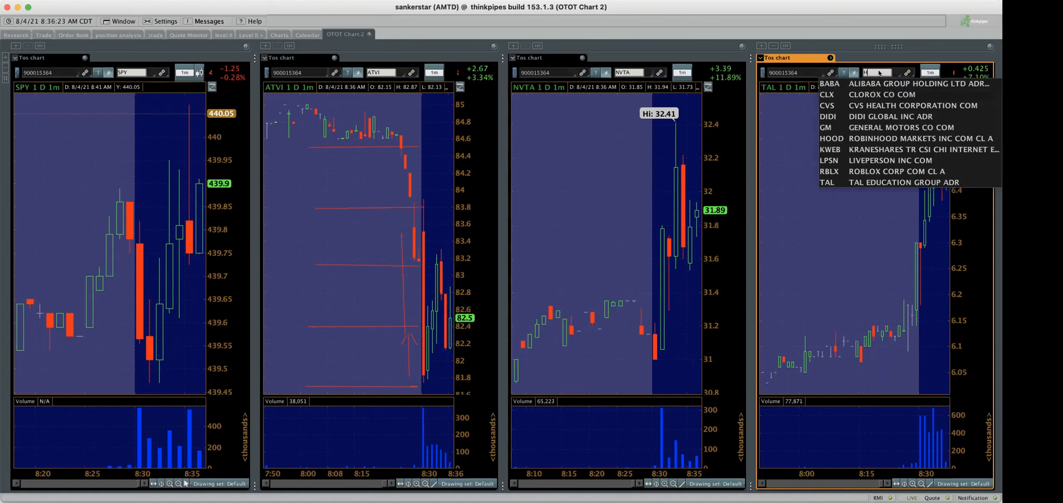
- Load HOOD into the fourth chart and set its timeframe to 10 D : 30m
{"action": "left_click", "coordinate": [831, 138]}
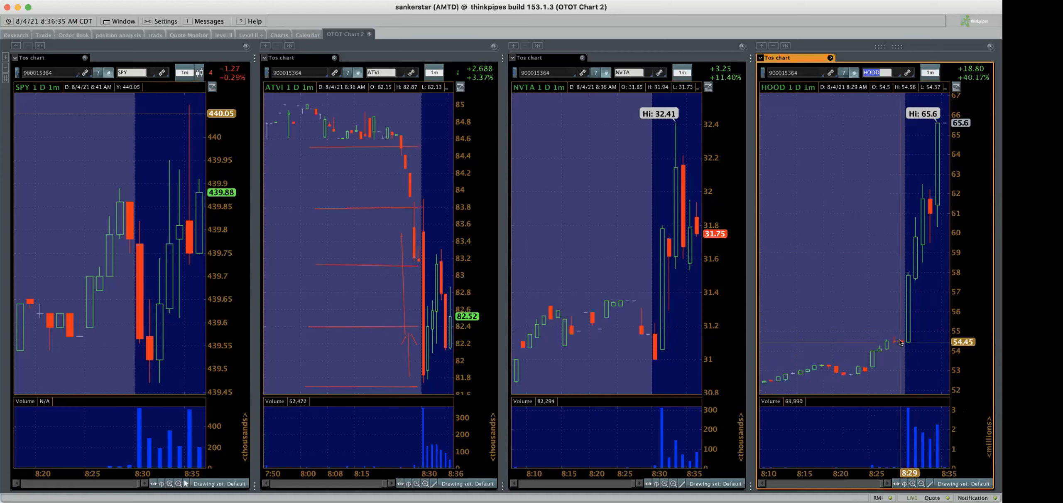
{"action": "left_click", "coordinate": [930, 73]}
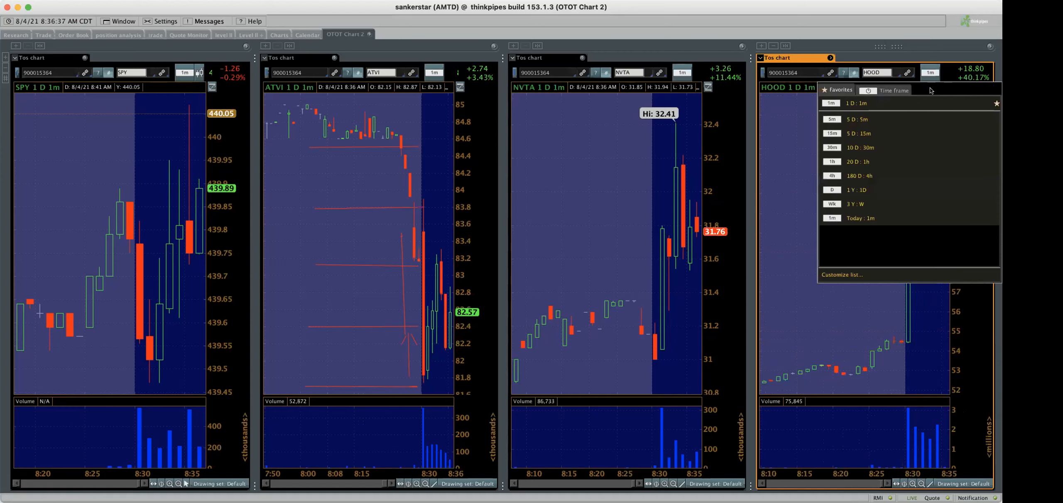
{"action": "left_click", "coordinate": [860, 119]}
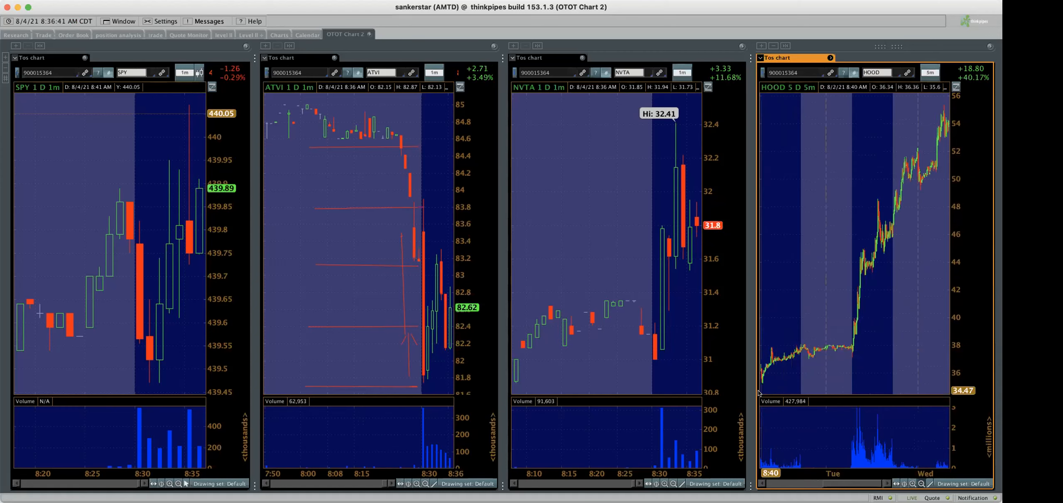
{"action": "left_click", "coordinate": [931, 73]}
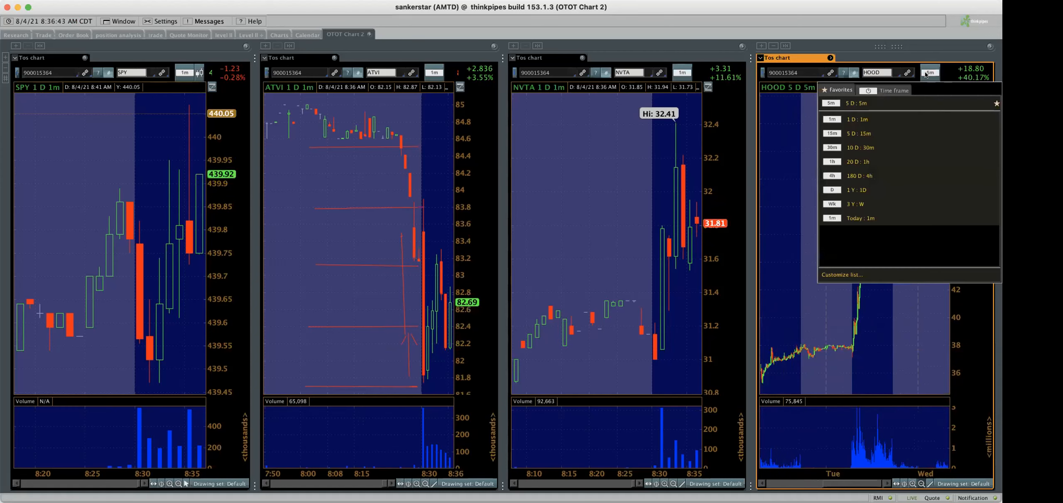
{"action": "left_click", "coordinate": [832, 147]}
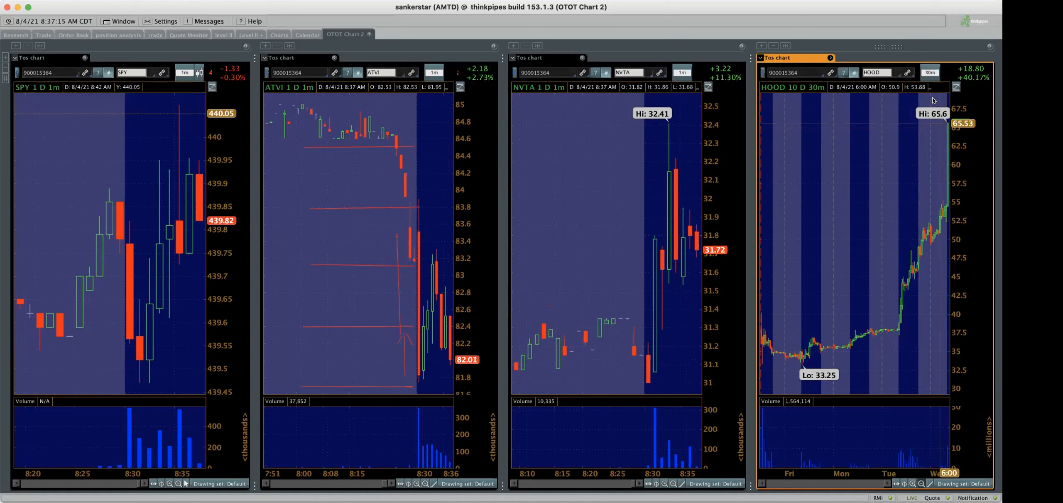
- Set HOOD to 1 D : 1m, sort the watchlist by % change, return to OTOT Chart 2
{"action": "left_click", "coordinate": [930, 72]}
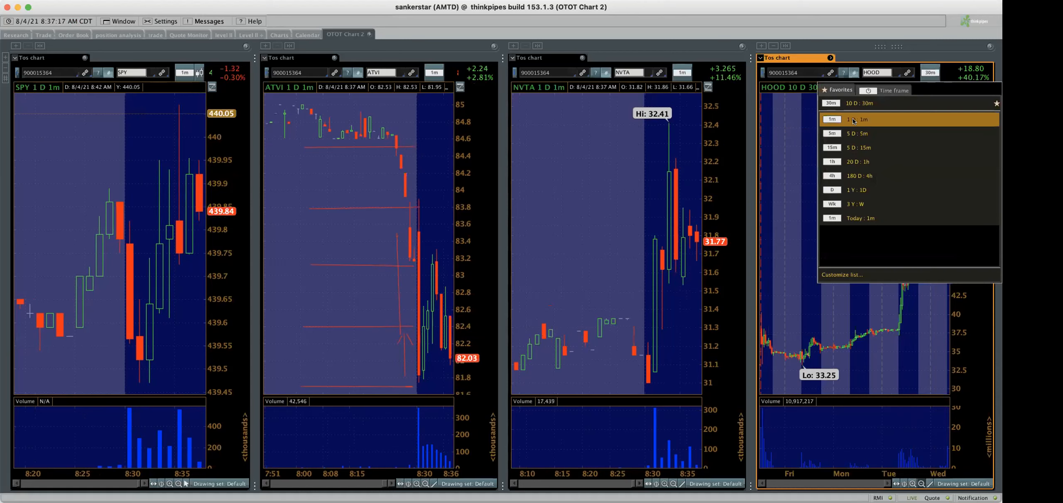
{"action": "left_click", "coordinate": [832, 119]}
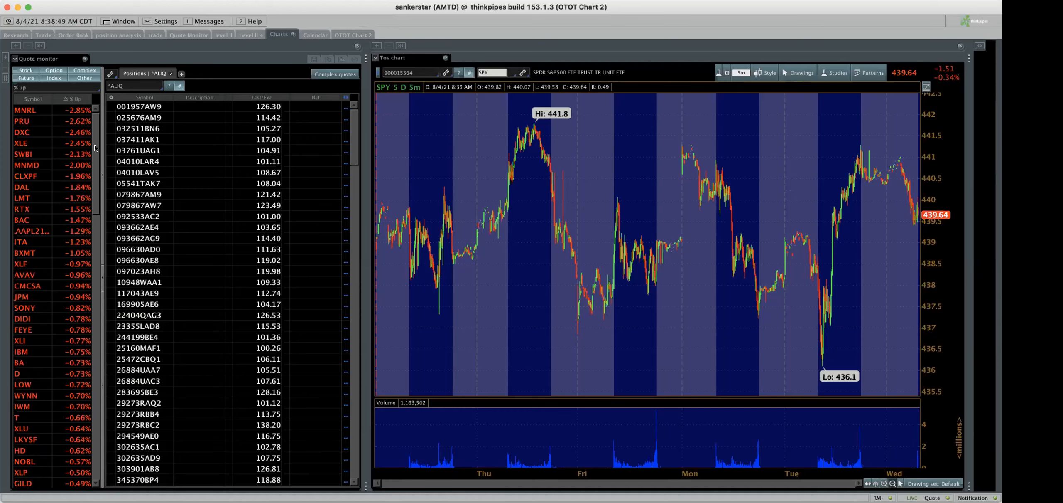
{"action": "left_click", "coordinate": [68, 99]}
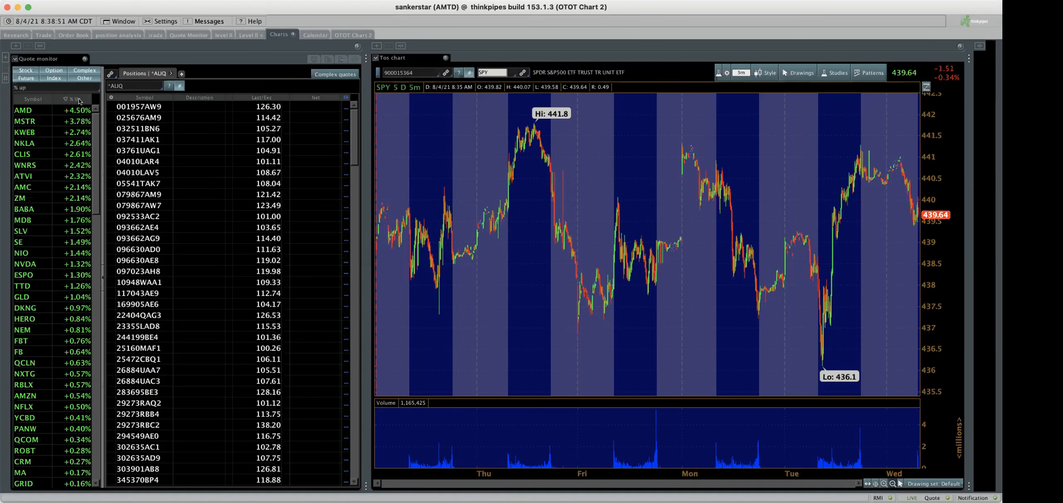
{"action": "left_click", "coordinate": [348, 35]}
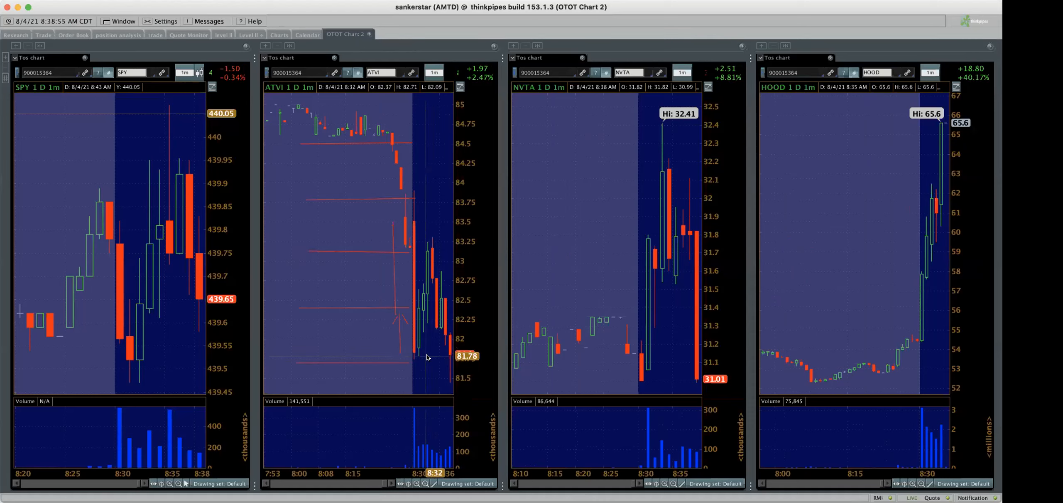
- Focus the ATVI chart panel to review its drop toward the 81.57 low
{"action": "left_click", "coordinate": [431, 373]}
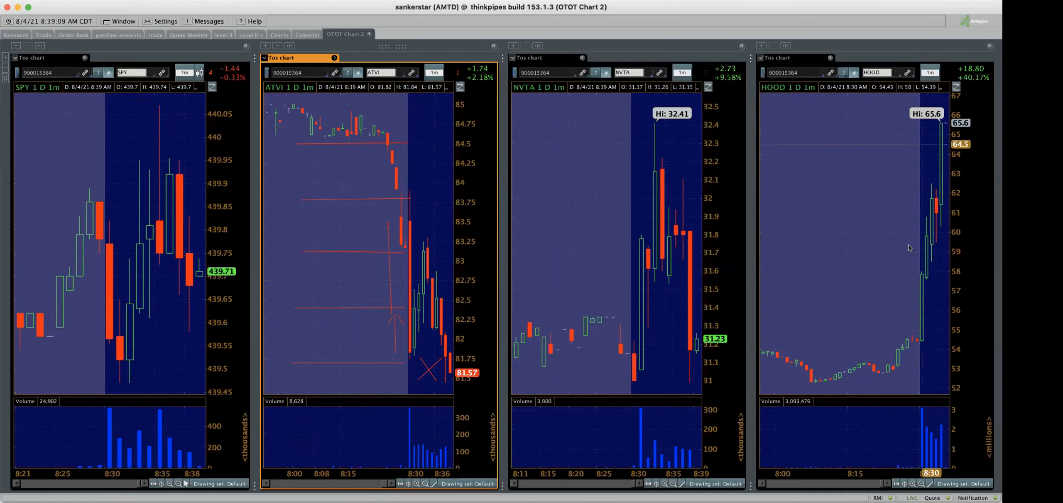
{"action": "mouse_move", "coordinate": [914, 341]}
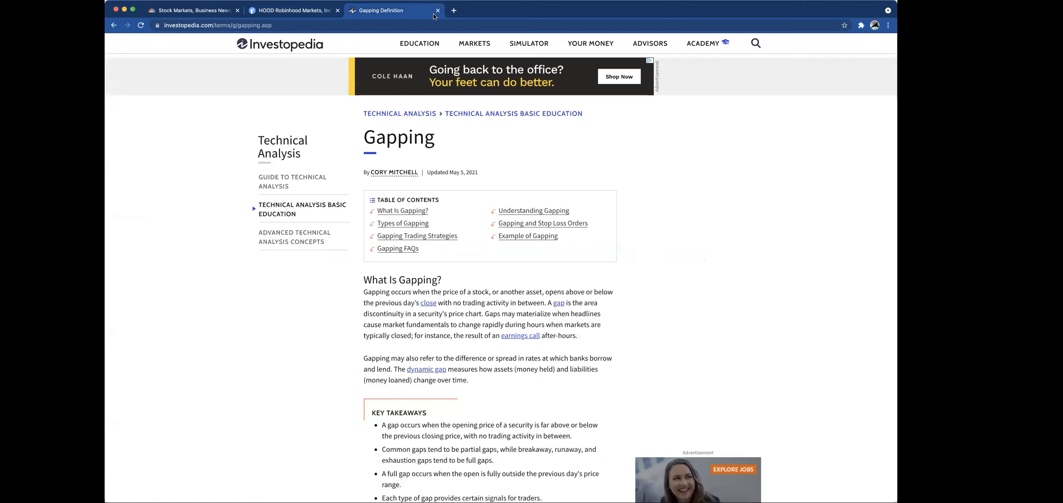
- Scroll the Gapping article past Key Takeaways to the Understanding Gapping section
{"action": "scroll", "scroll_direction": "down", "scroll_amount": 3}
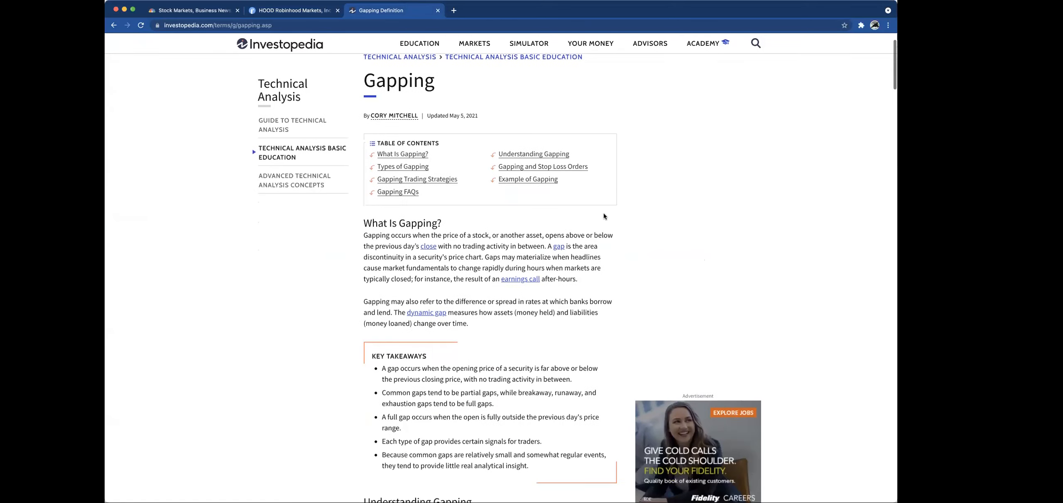
{"action": "scroll", "scroll_direction": "down", "scroll_amount": 3}
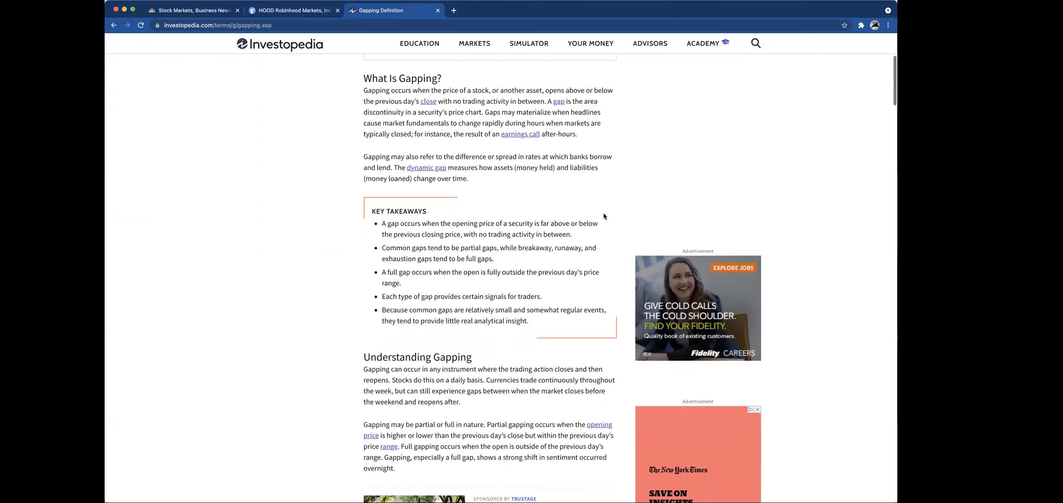
{"action": "mouse_move", "coordinate": [589, 194]}
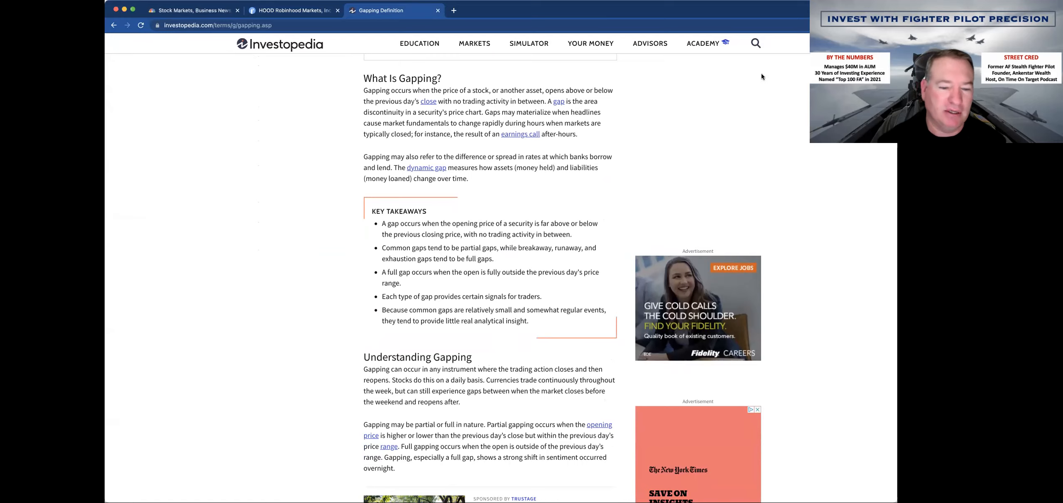
{"action": "mouse_move", "coordinate": [513, 265]}
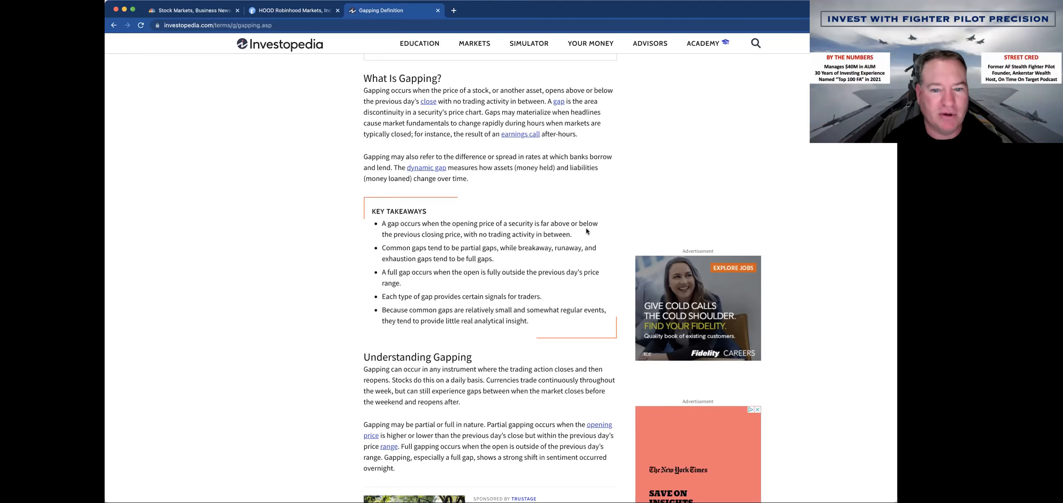
{"action": "mouse_move", "coordinate": [548, 237]}
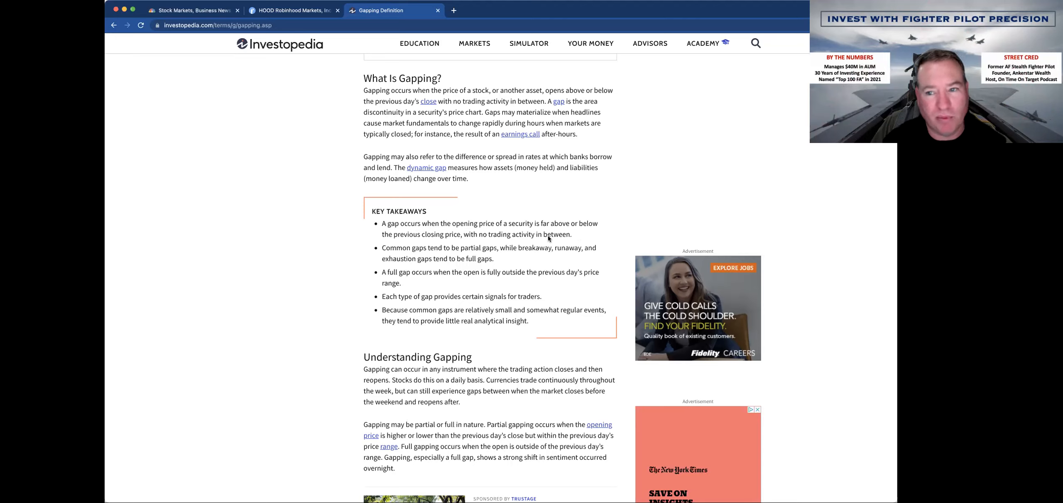
{"action": "mouse_move", "coordinate": [546, 253]}
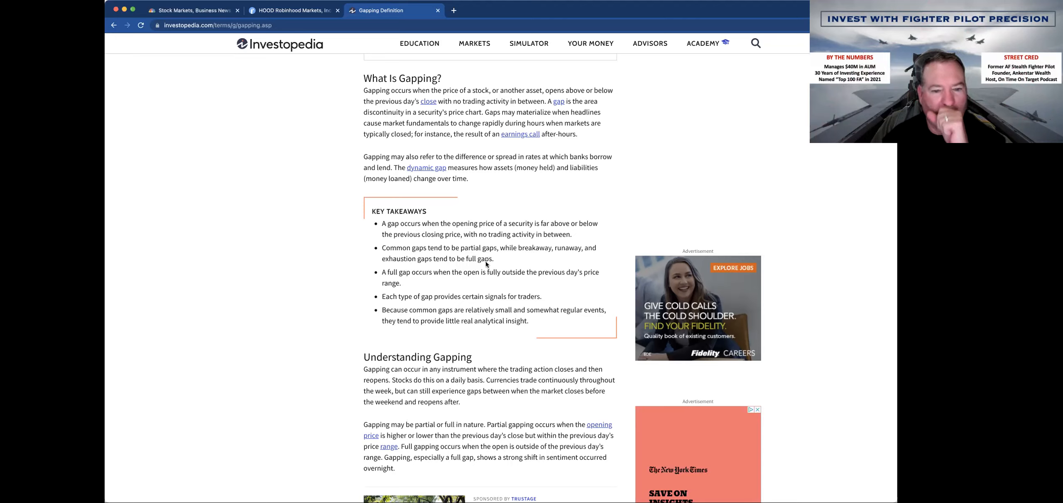
- Scroll past the Common Gap chart through Breakaway and Runaway Gaps to Exhaustion Gaps
{"action": "scroll", "scroll_direction": "down", "scroll_amount": 3}
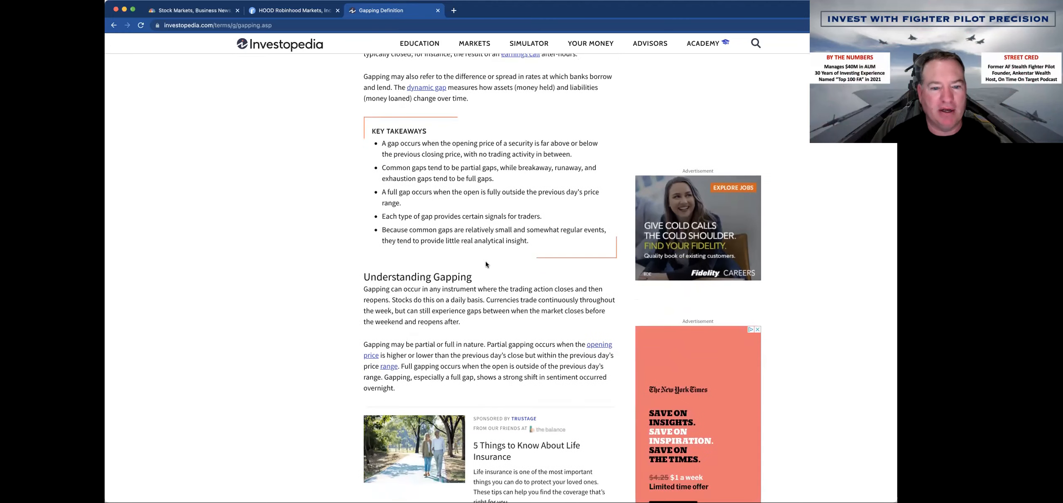
{"action": "scroll", "scroll_direction": "down", "scroll_amount": 3}
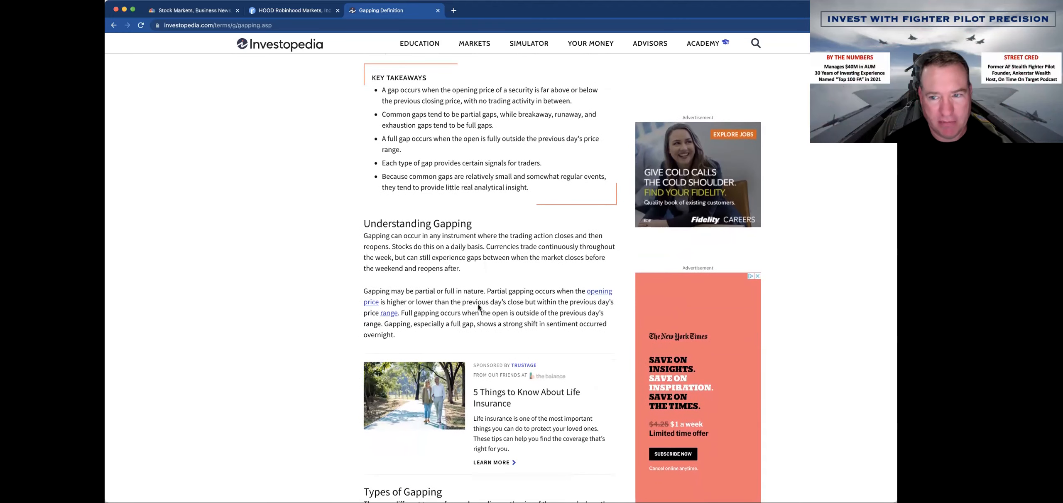
{"action": "scroll", "scroll_direction": "down", "scroll_amount": 3}
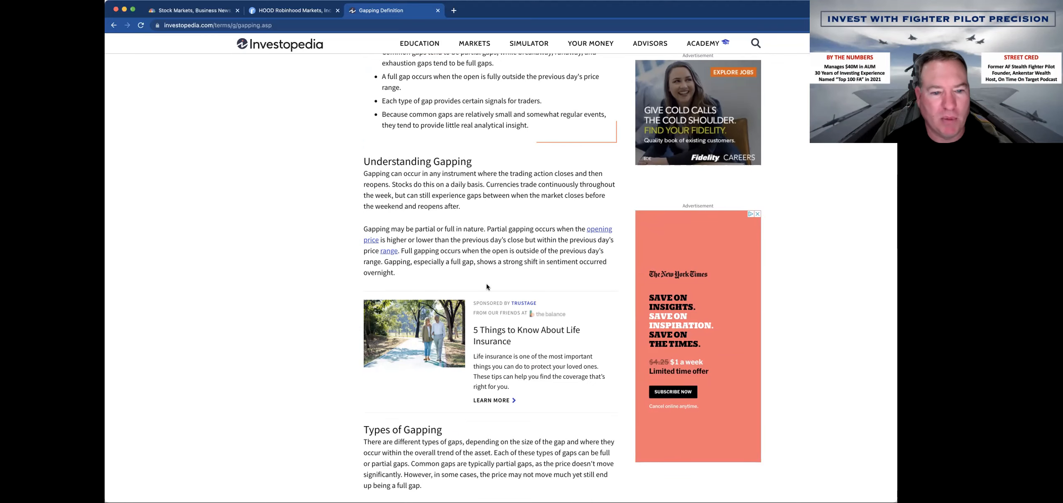
{"action": "scroll", "scroll_direction": "down", "scroll_amount": 3}
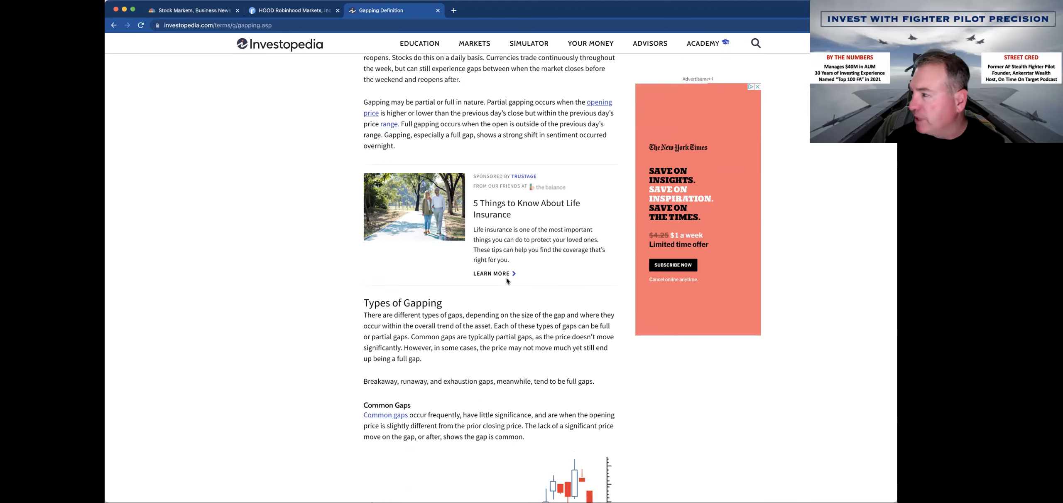
{"action": "scroll", "scroll_direction": "down", "scroll_amount": 3}
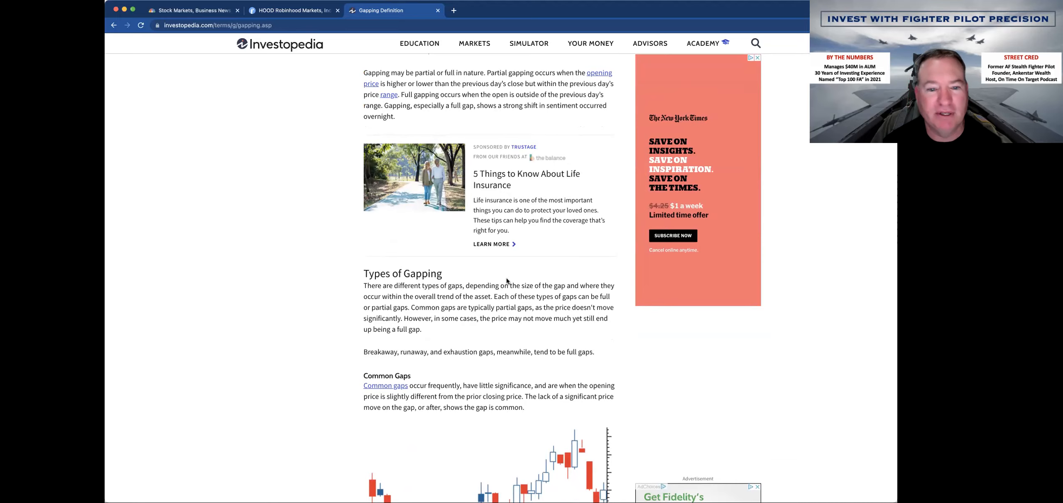
{"action": "mouse_move", "coordinate": [494, 286]}
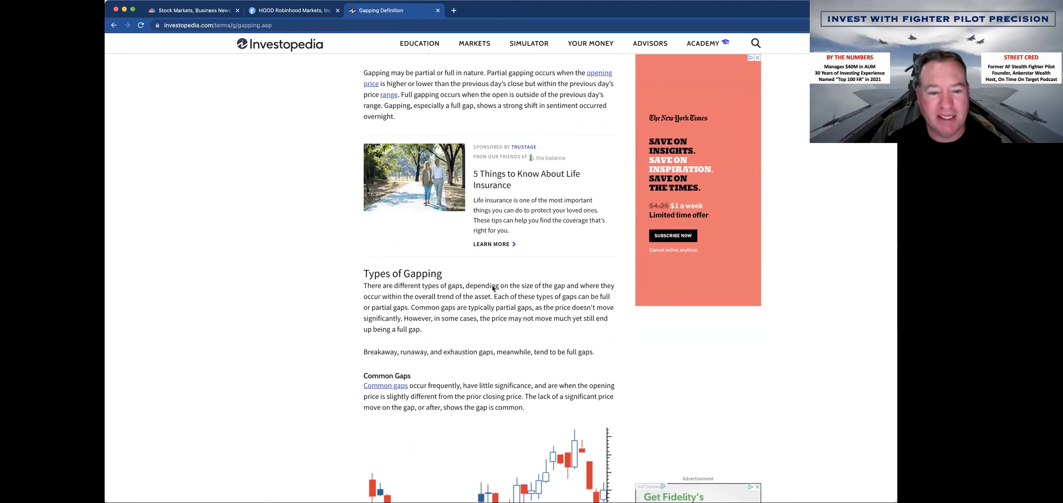
{"action": "scroll", "scroll_direction": "down", "scroll_amount": 3}
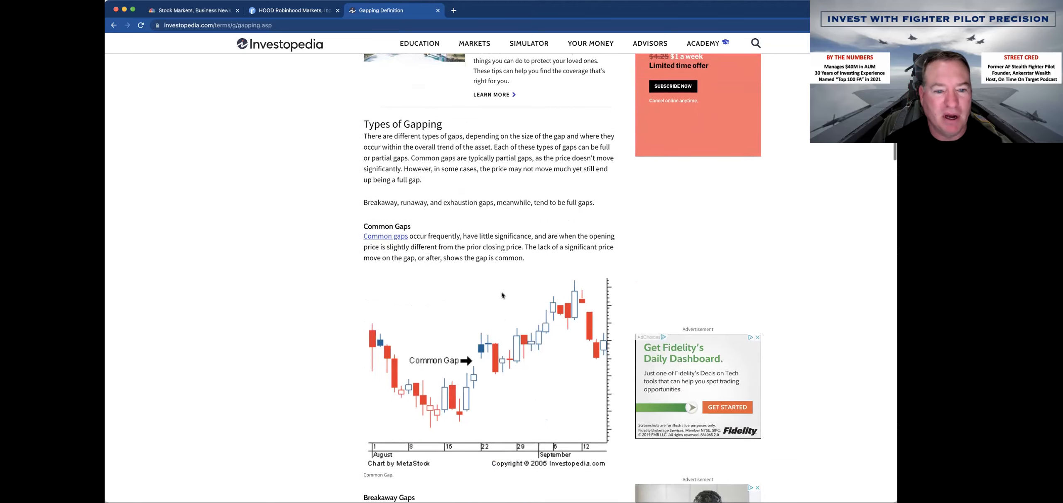
{"action": "scroll", "scroll_direction": "down", "scroll_amount": 3}
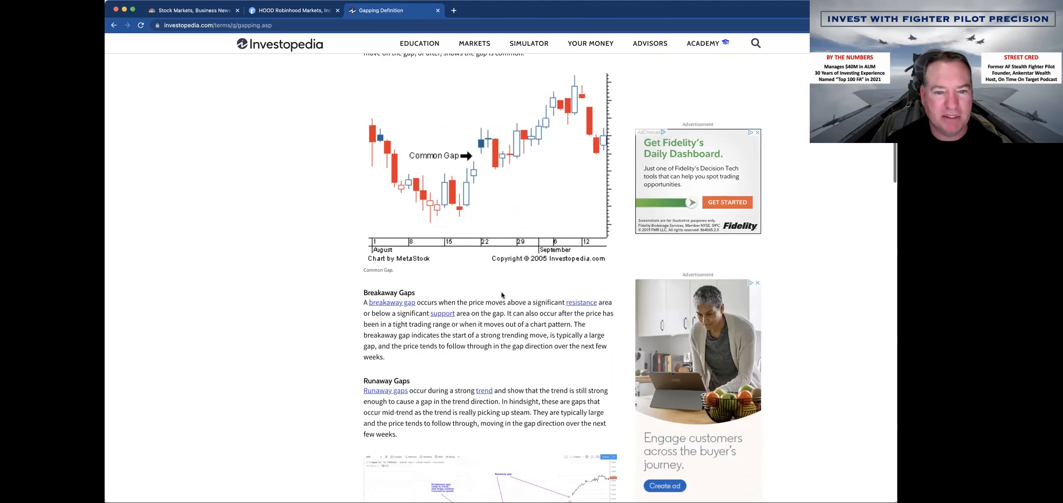
{"action": "scroll", "scroll_direction": "down", "scroll_amount": 3}
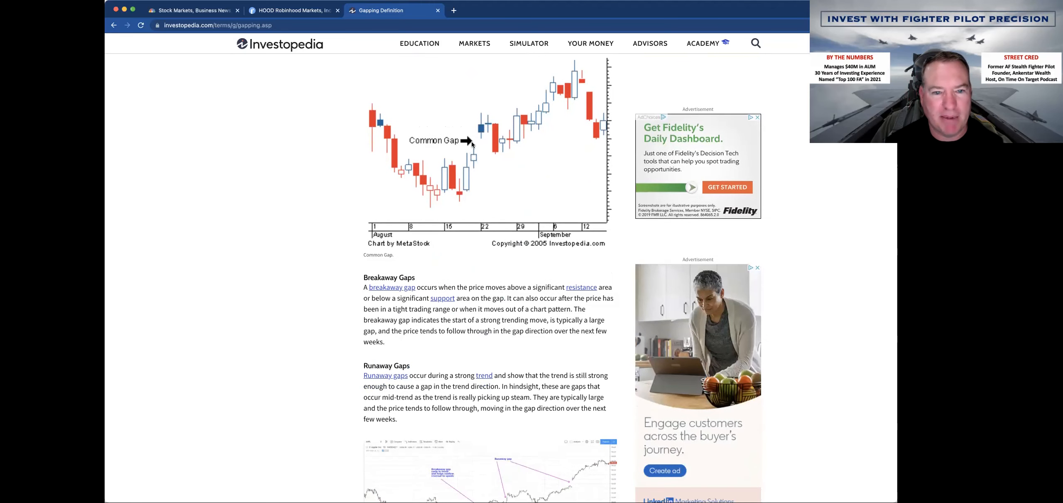
{"action": "scroll", "scroll_direction": "down", "scroll_amount": 3}
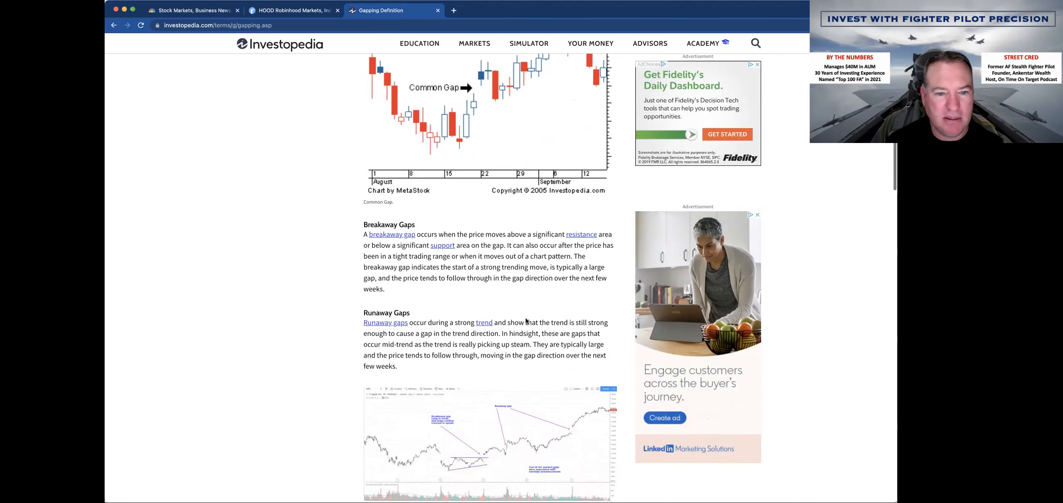
{"action": "scroll", "scroll_direction": "down", "scroll_amount": 3}
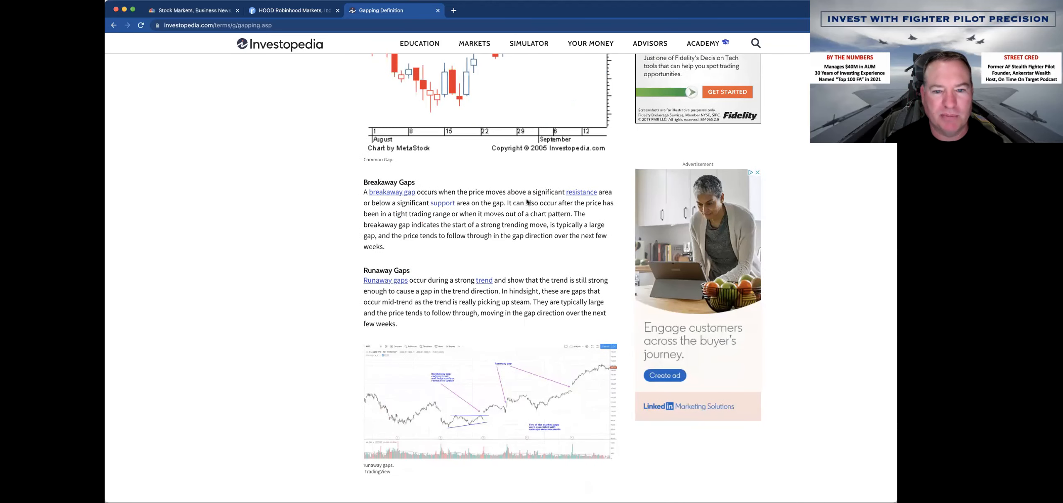
{"action": "mouse_move", "coordinate": [600, 203]}
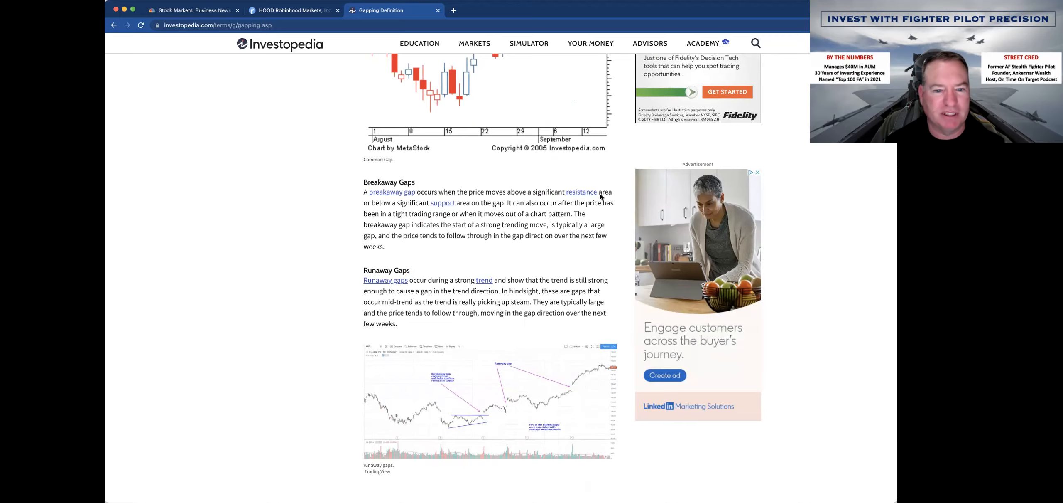
{"action": "mouse_move", "coordinate": [516, 219]}
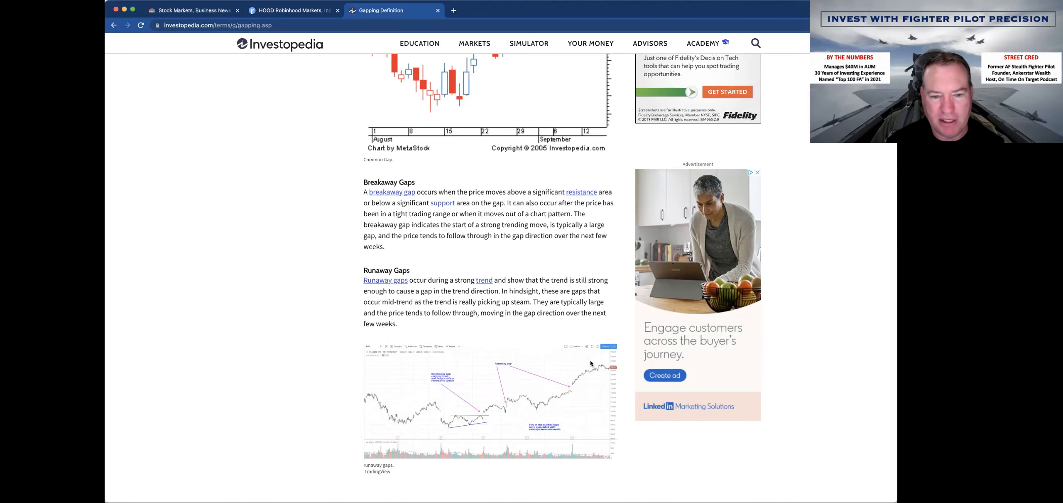
{"action": "scroll", "scroll_direction": "down", "scroll_amount": 3}
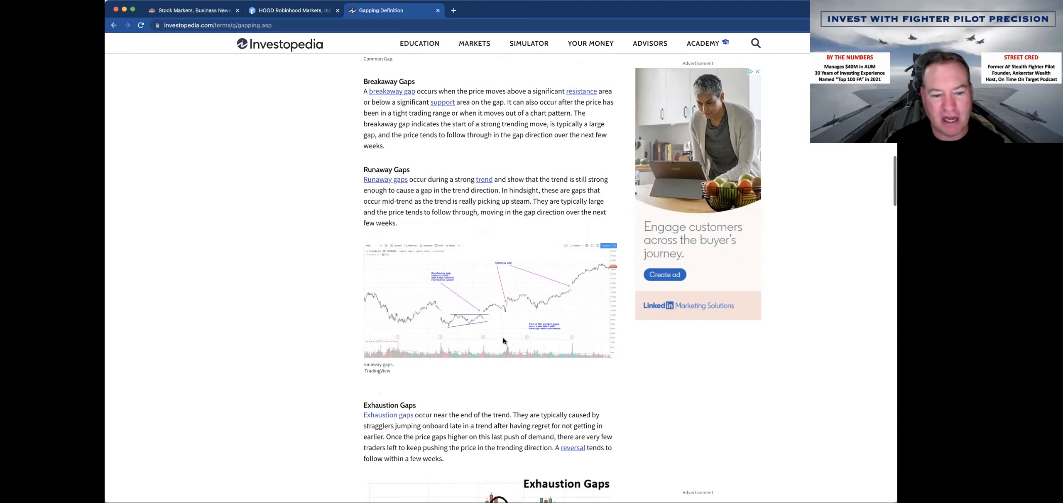
- Scroll past the Exhaustion Gaps chart to Gapping and Stop Loss Orders
{"action": "scroll", "scroll_direction": "down", "scroll_amount": 3}
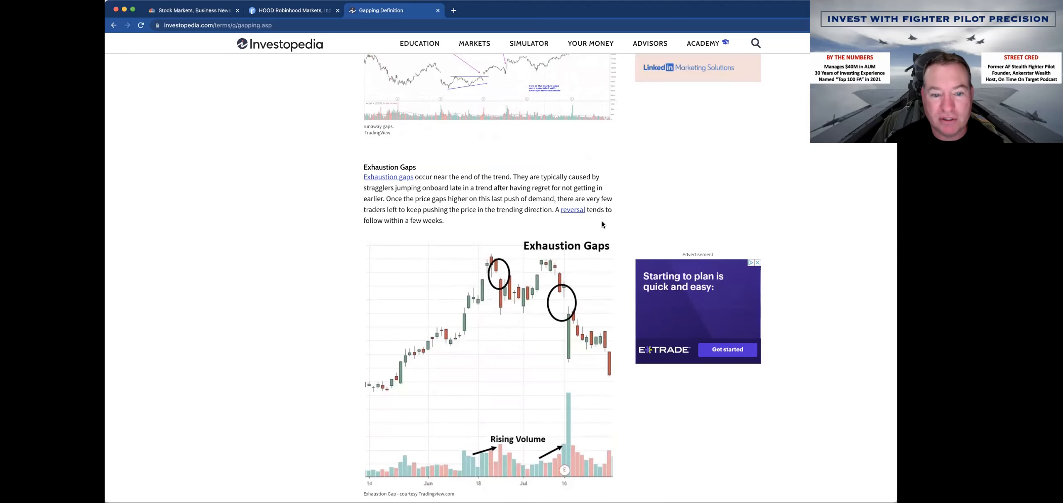
{"action": "scroll", "scroll_direction": "down", "scroll_amount": 3}
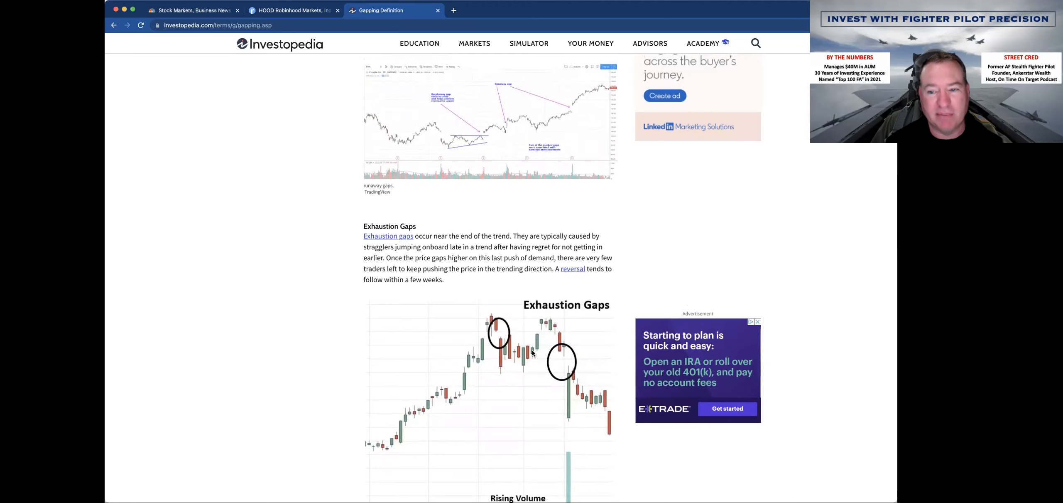
{"action": "scroll", "scroll_direction": "down", "scroll_amount": 3}
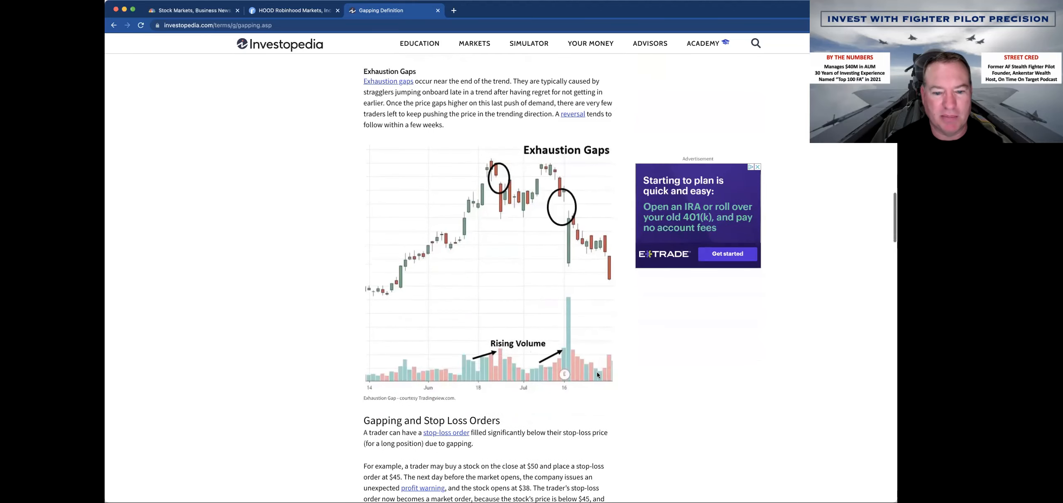
{"action": "scroll", "scroll_direction": "down", "scroll_amount": 3}
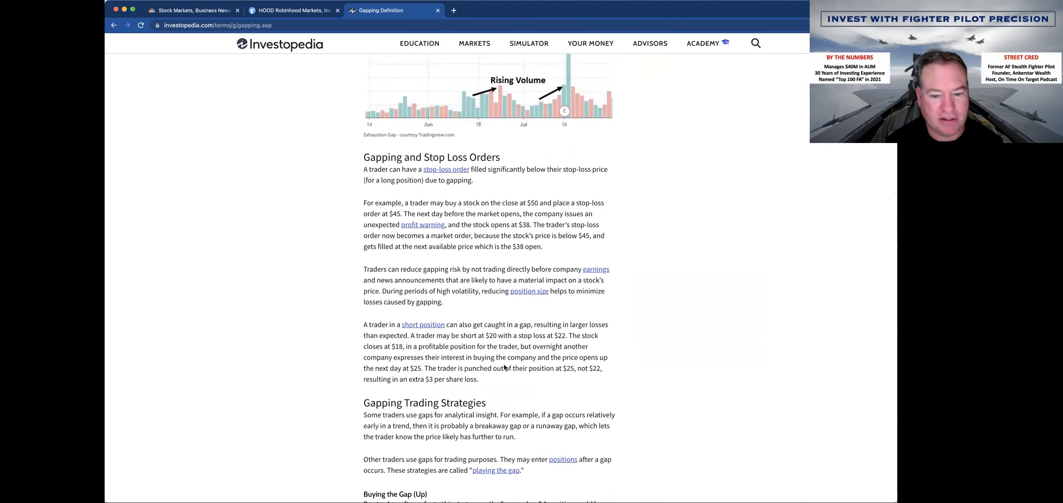
- Scroll through Buying, Selling, Fading the Gap and Gaps as an Investing Signal
{"action": "scroll", "scroll_direction": "down", "scroll_amount": 3}
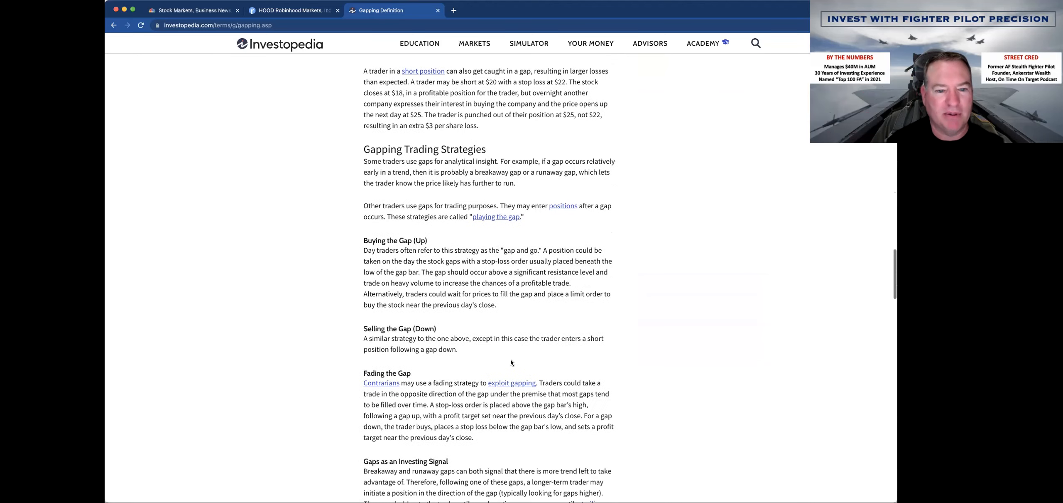
{"action": "mouse_move", "coordinate": [576, 234]}
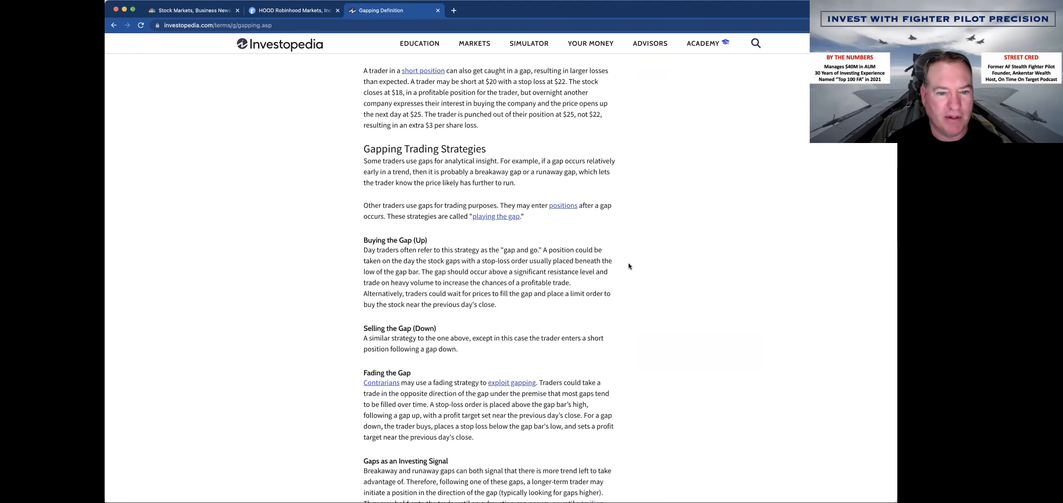
{"action": "scroll", "scroll_direction": "down", "scroll_amount": 3}
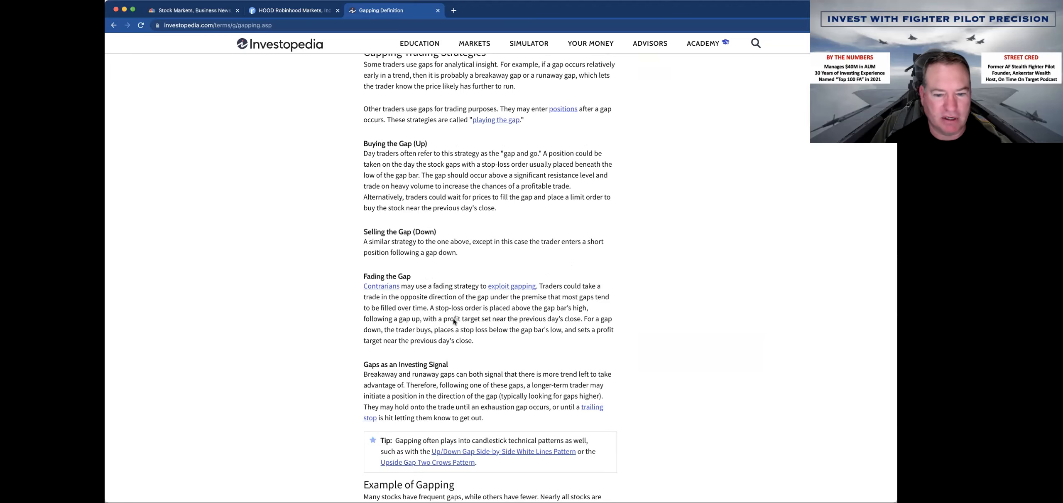
{"action": "scroll", "scroll_direction": "down", "scroll_amount": 3}
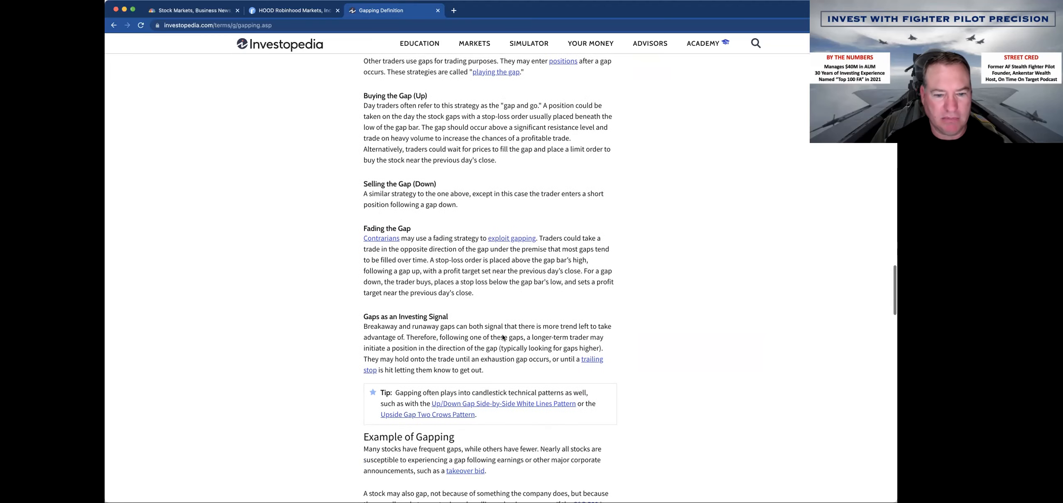
{"action": "scroll", "scroll_direction": "down", "scroll_amount": 3}
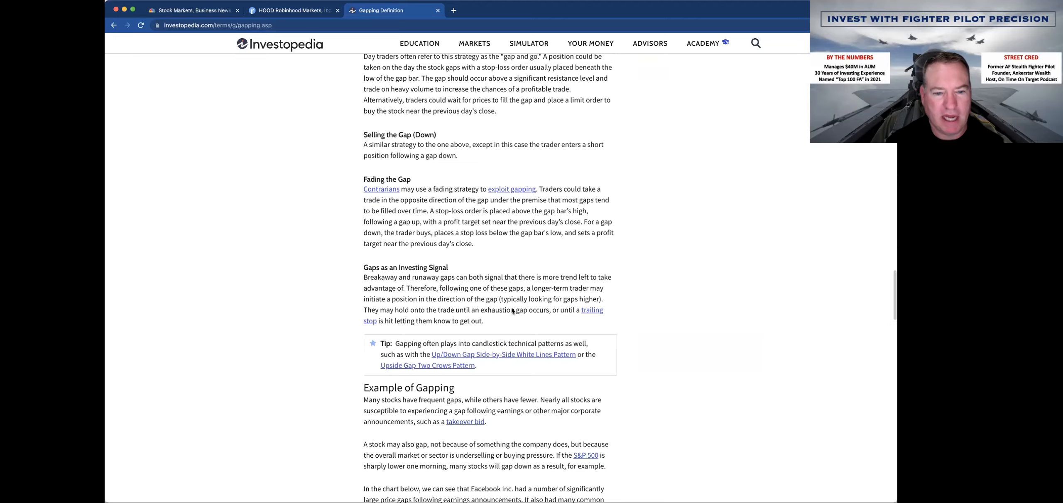
{"action": "mouse_move", "coordinate": [516, 333]}
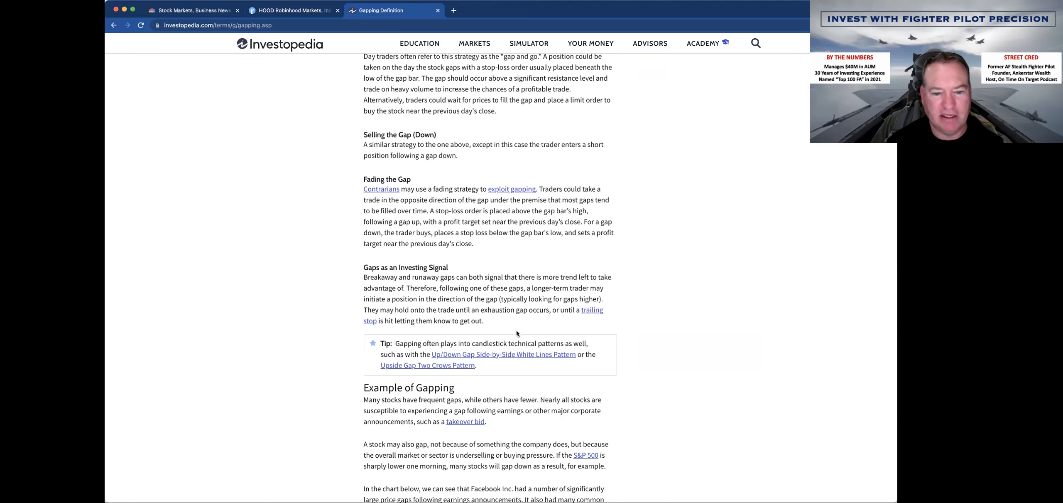
{"action": "mouse_move", "coordinate": [489, 321]}
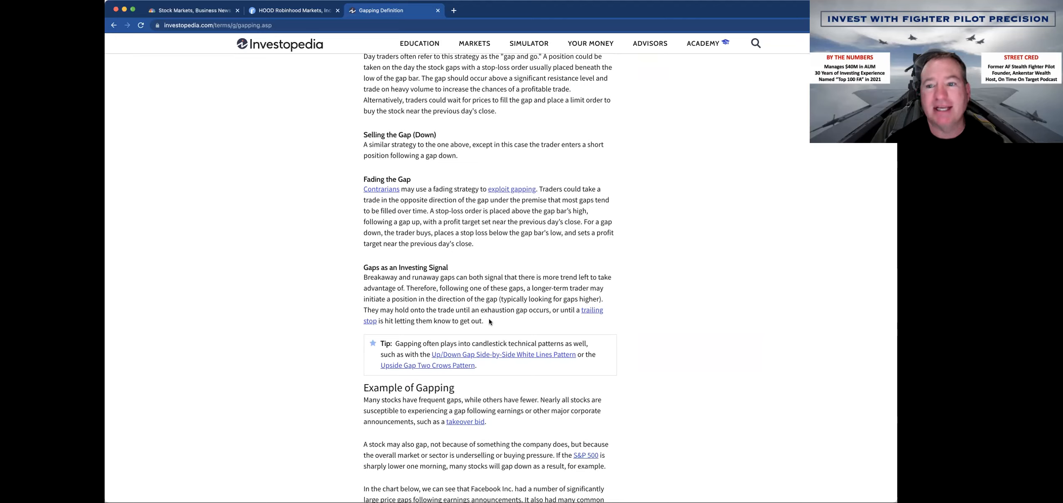
{"action": "scroll", "scroll_direction": "down", "scroll_amount": 3}
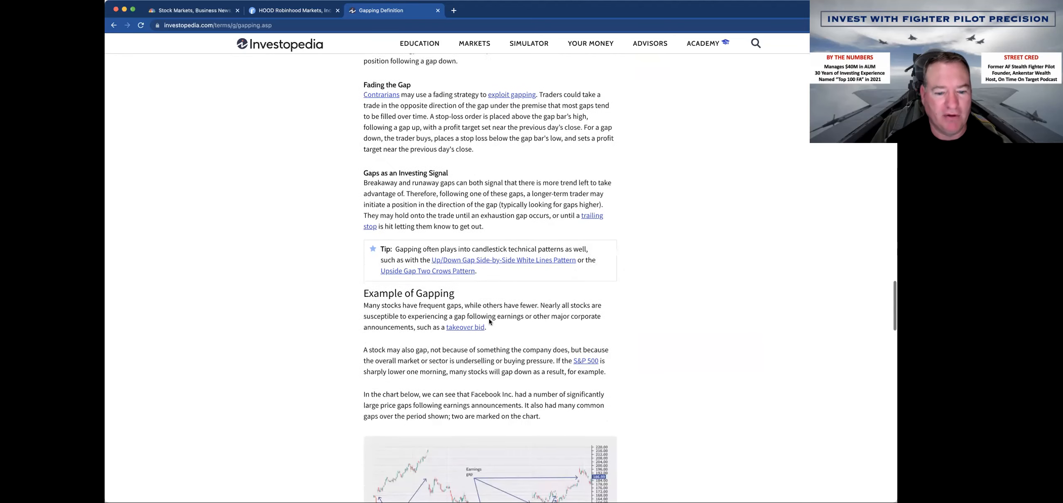
- Scroll past the Facebook earnings gap chart toward the Gapping FAQs
{"action": "scroll", "scroll_direction": "down", "scroll_amount": 3}
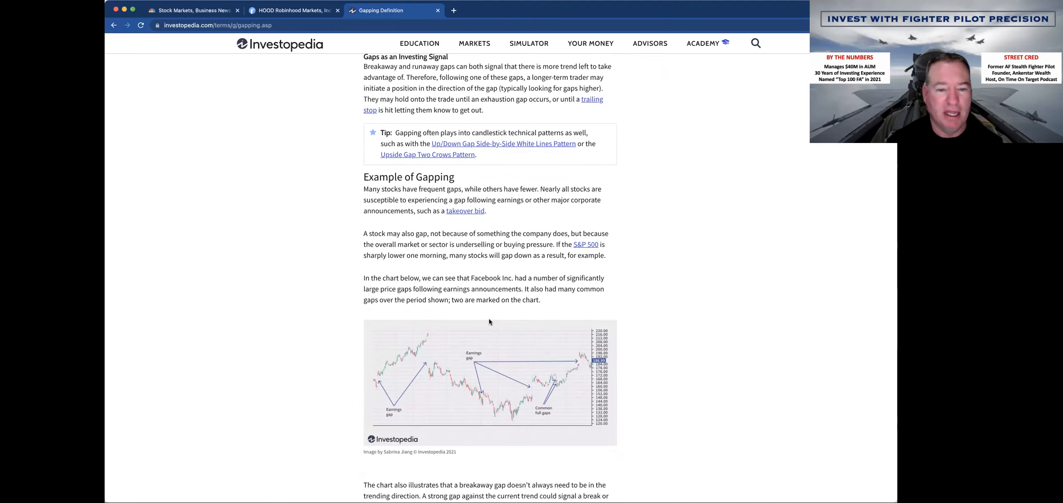
{"action": "mouse_move", "coordinate": [473, 264]}
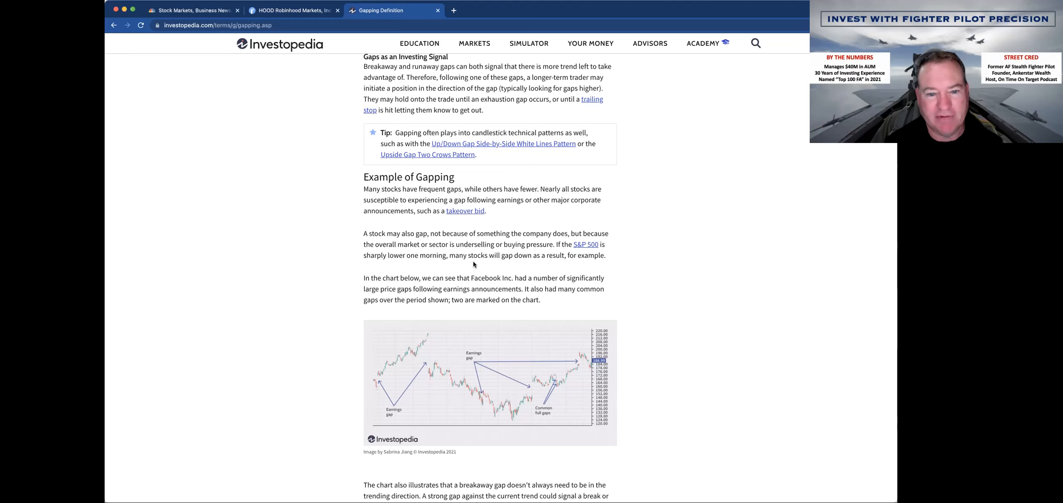
{"action": "scroll", "scroll_direction": "down", "scroll_amount": 3}
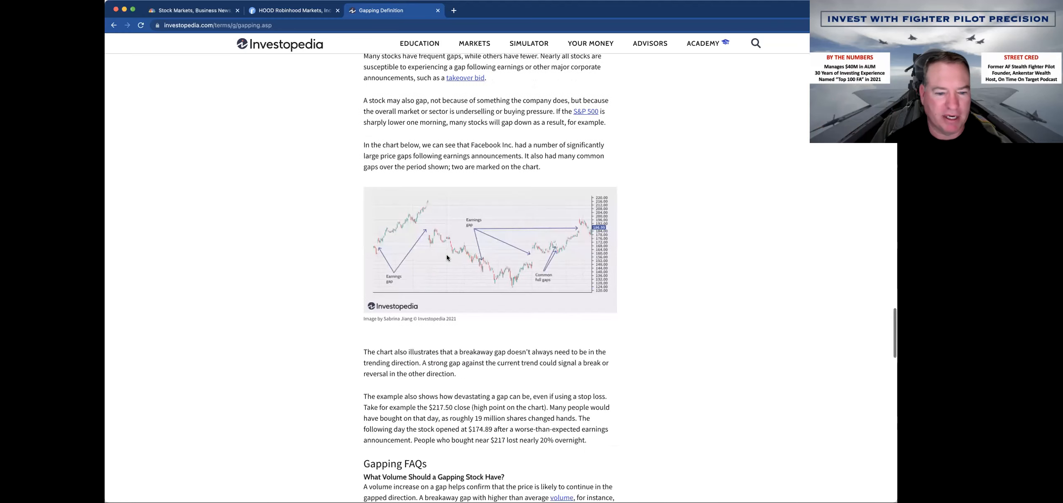
{"action": "scroll", "scroll_direction": "down", "scroll_amount": 3}
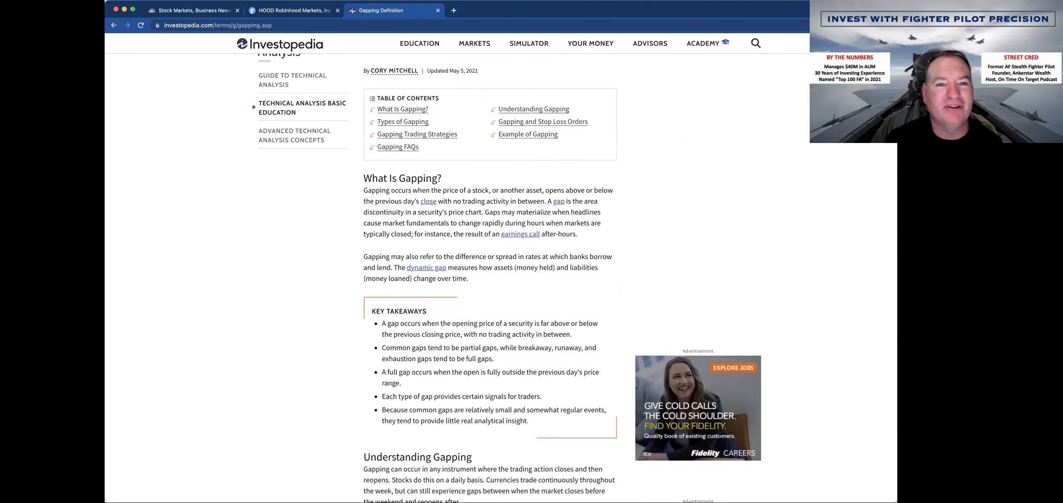
{"action": "mouse_move", "coordinate": [547, 69]}
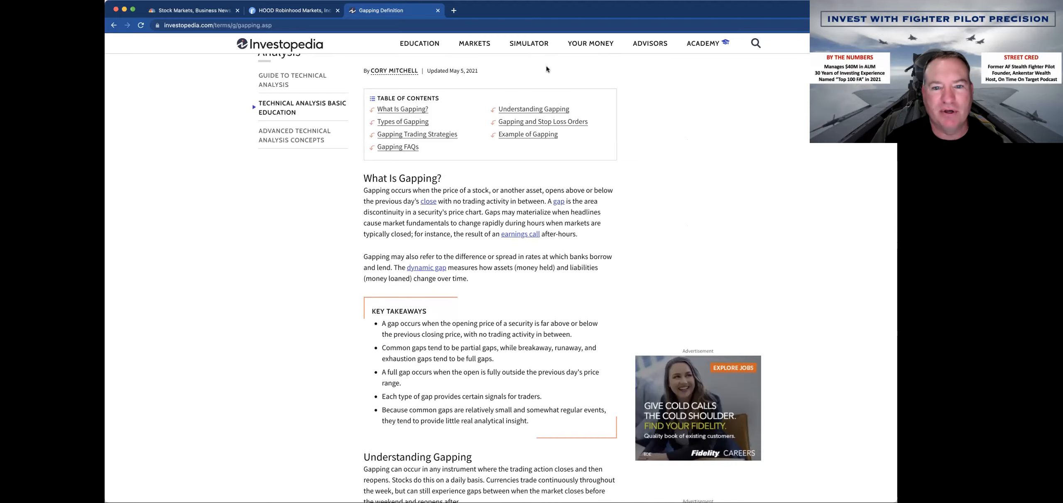